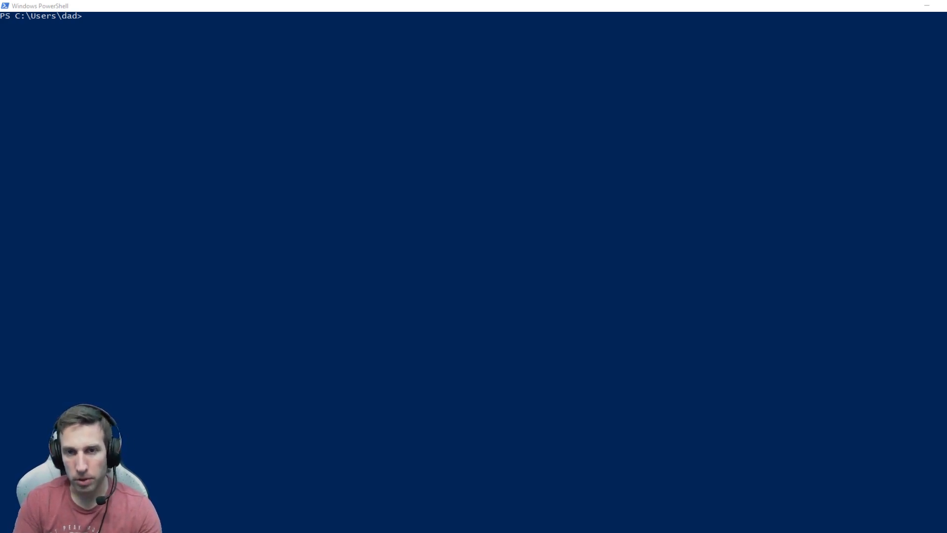
- Compose Enable-WindowsOptionalFeature -Online -FeatureName microsoft-hyper-v -all at the PowerShell prompt
text(enab)
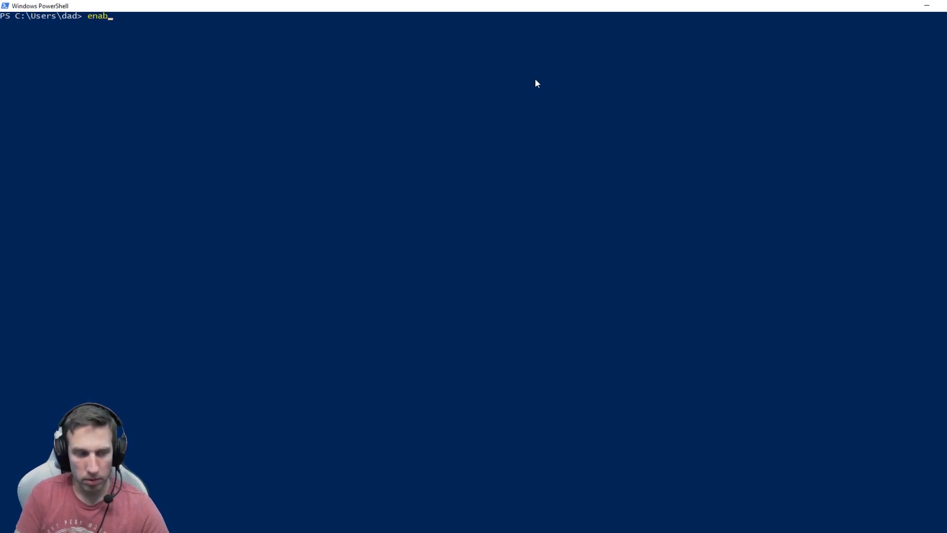
text(le-wind)
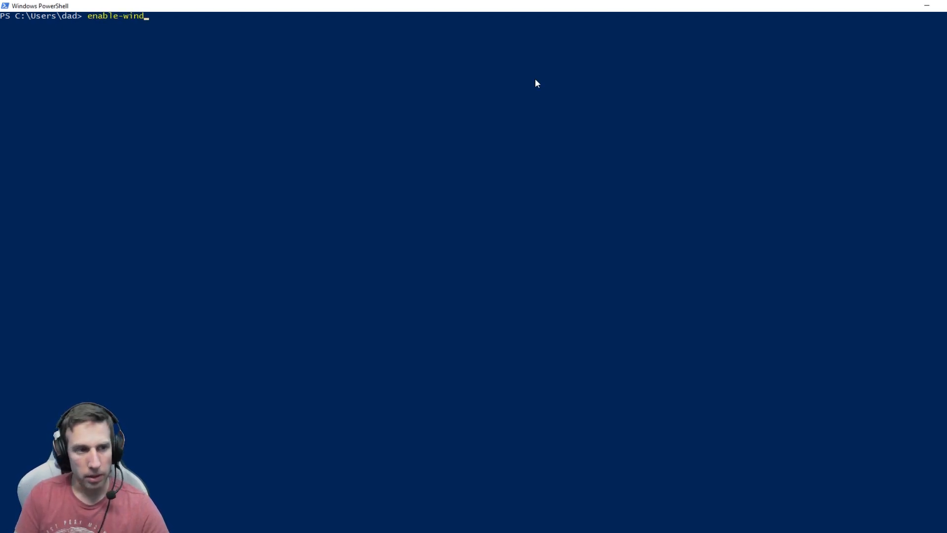
key(Tab)
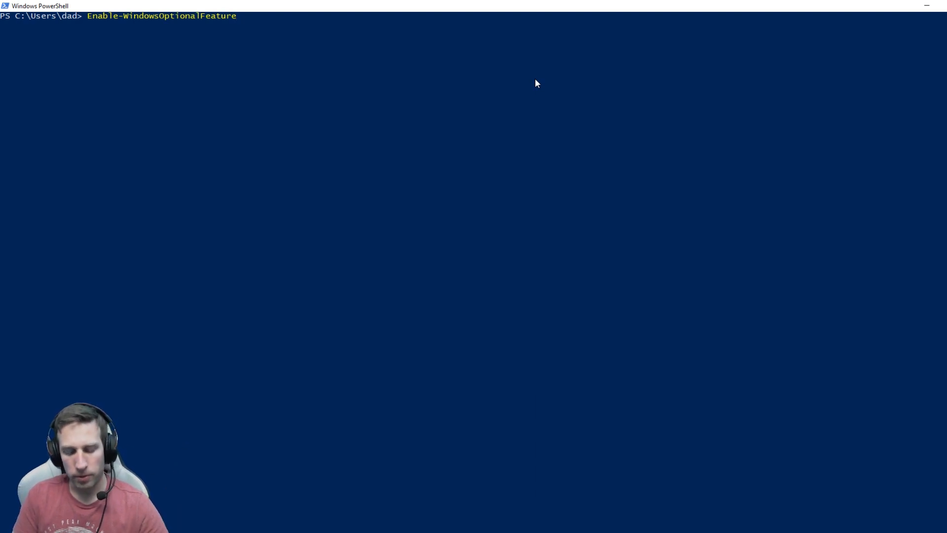
text(-Online -FeatureName)
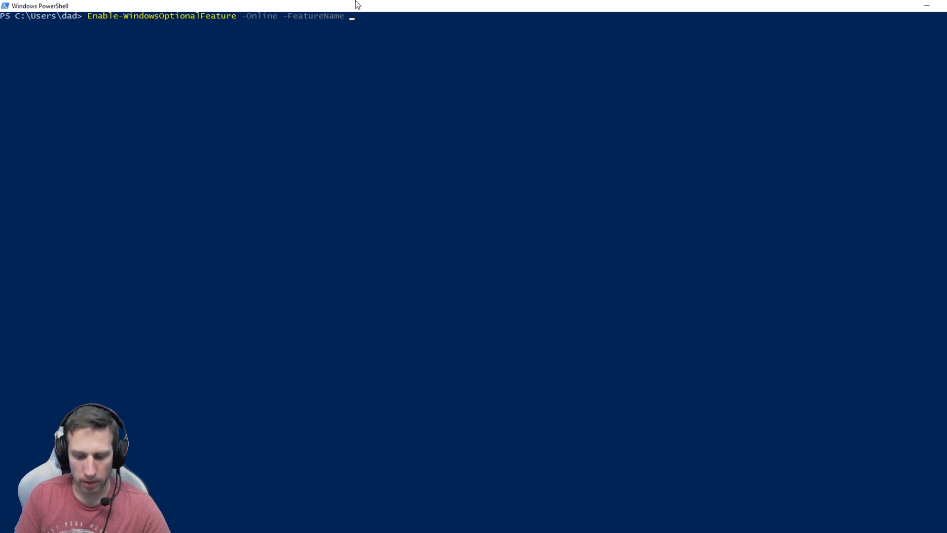
text(microsoft-hyper-)
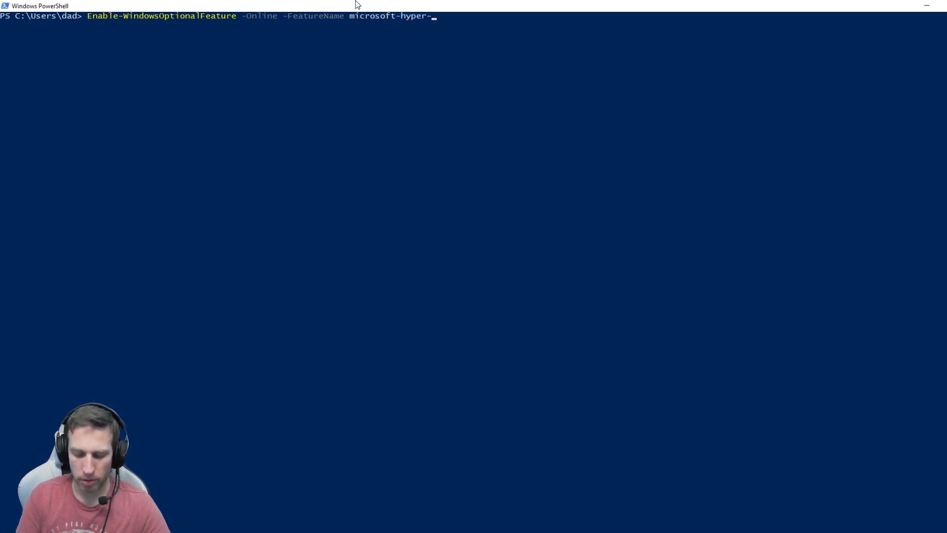
text(v -all)
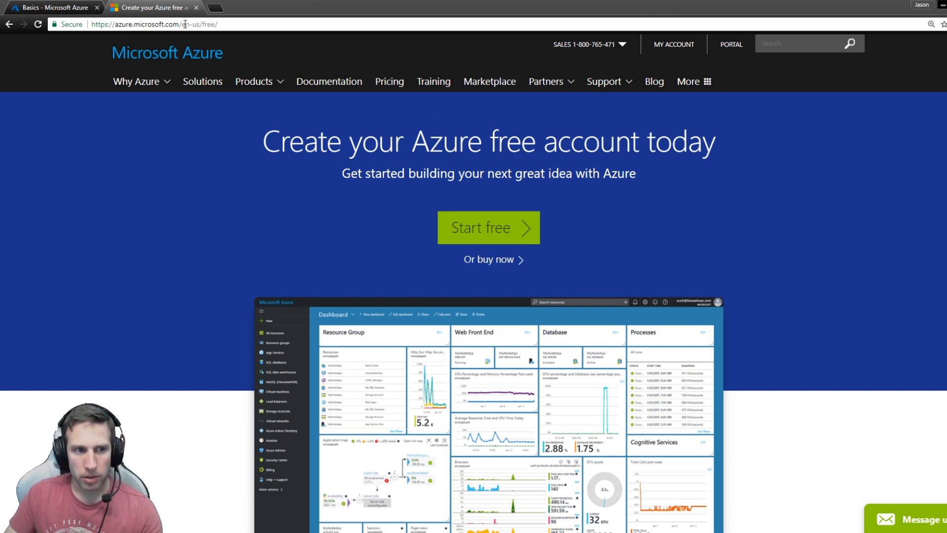
mouse_move(406, 99)
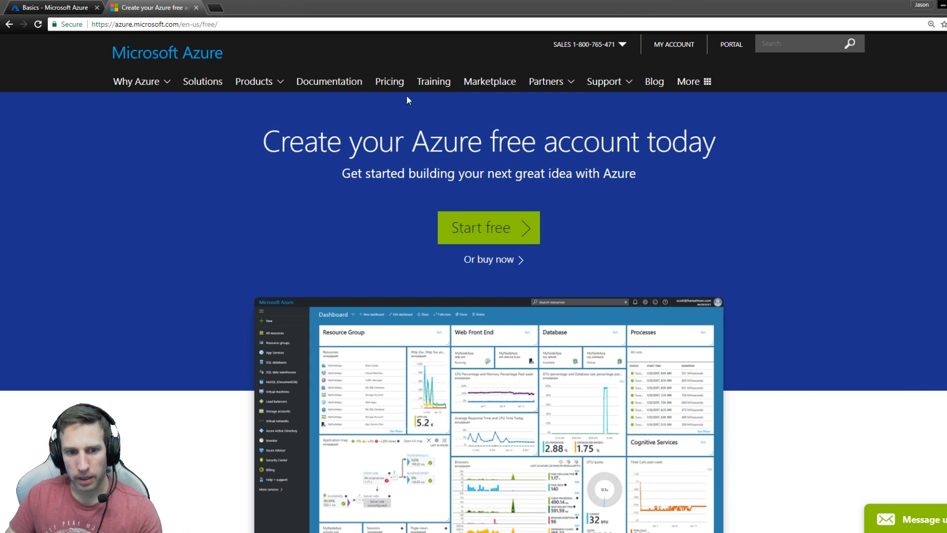
mouse_move(496, 230)
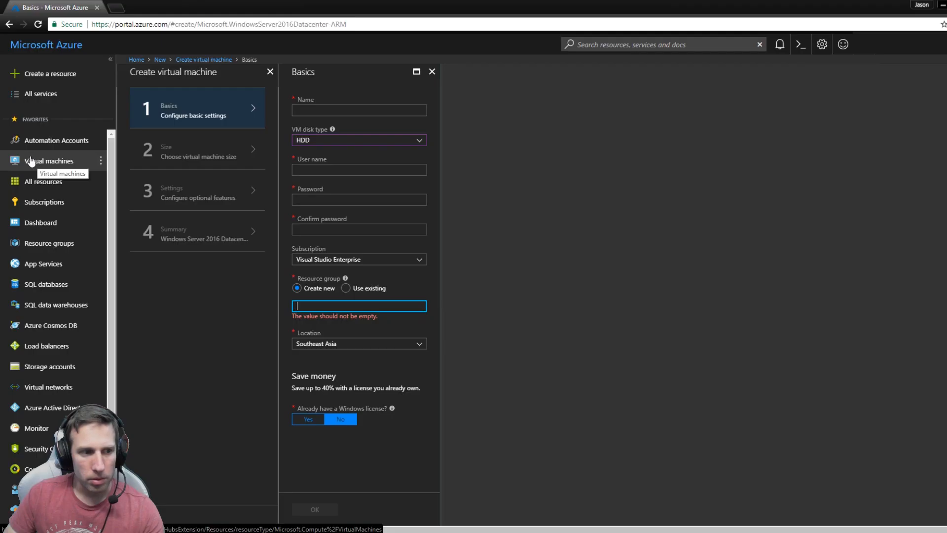
- Show the subscription's existing virtual machines from the favorites sidebar
click(49, 160)
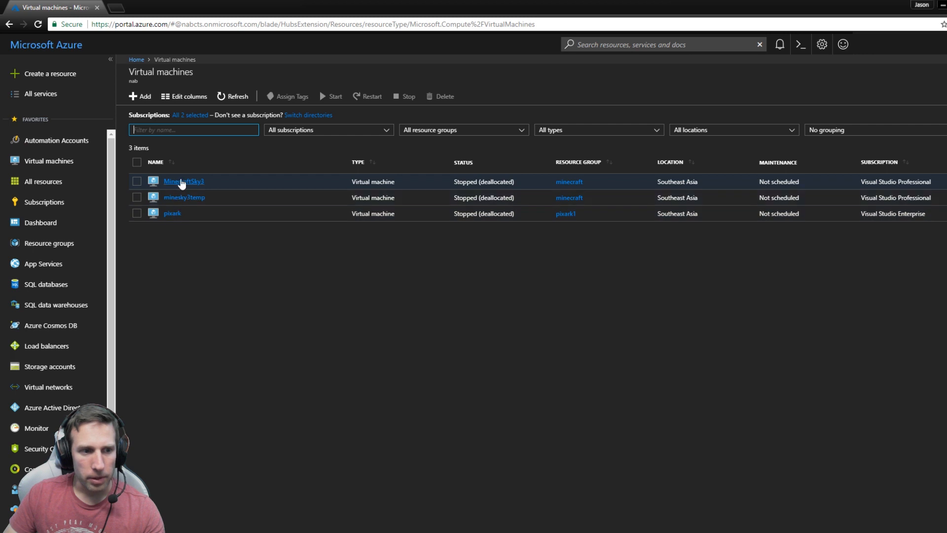
mouse_move(197, 241)
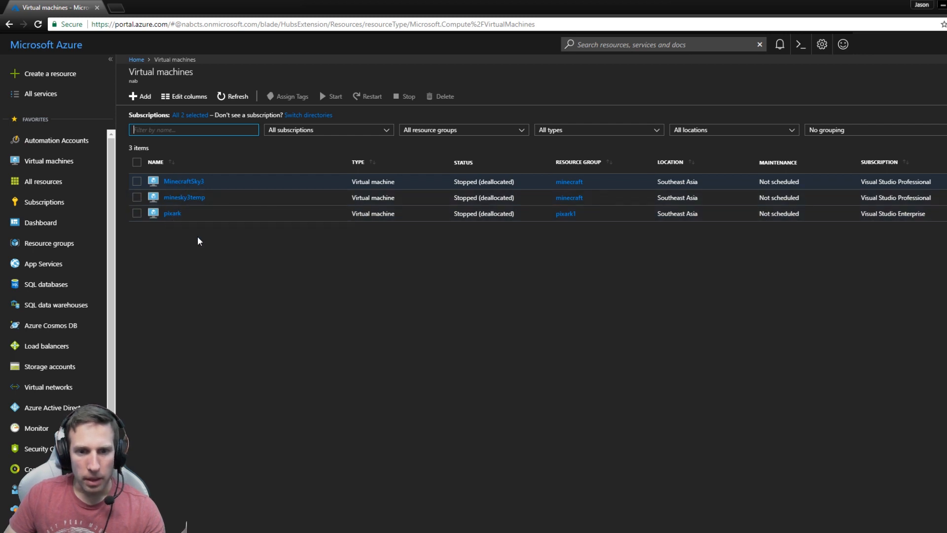
mouse_move(501, 209)
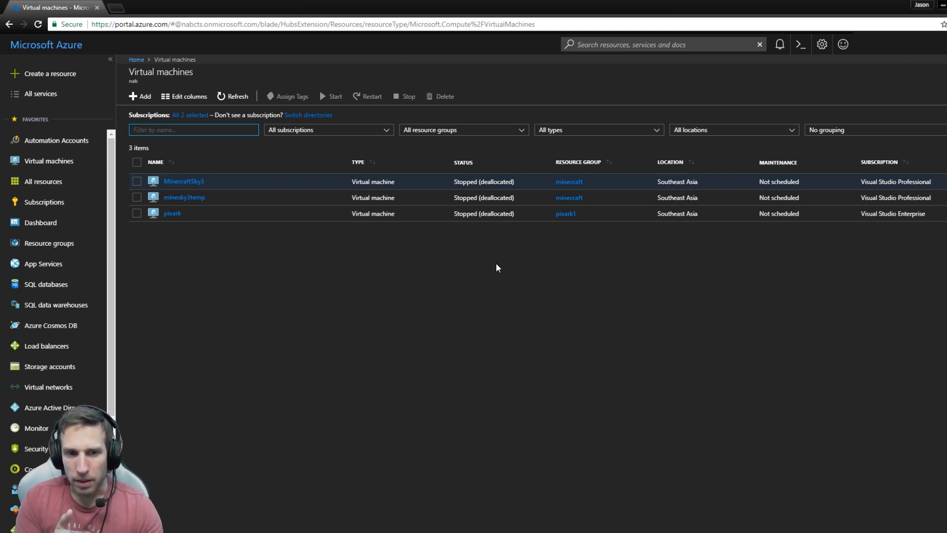
mouse_move(141, 100)
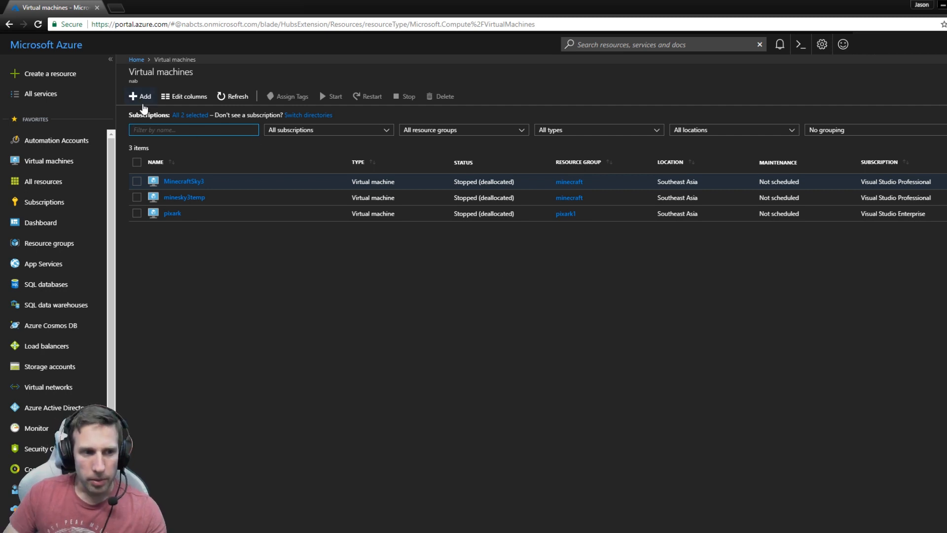
- Start a new VM from the Windows Server 2016 Datacenter image
click(139, 95)
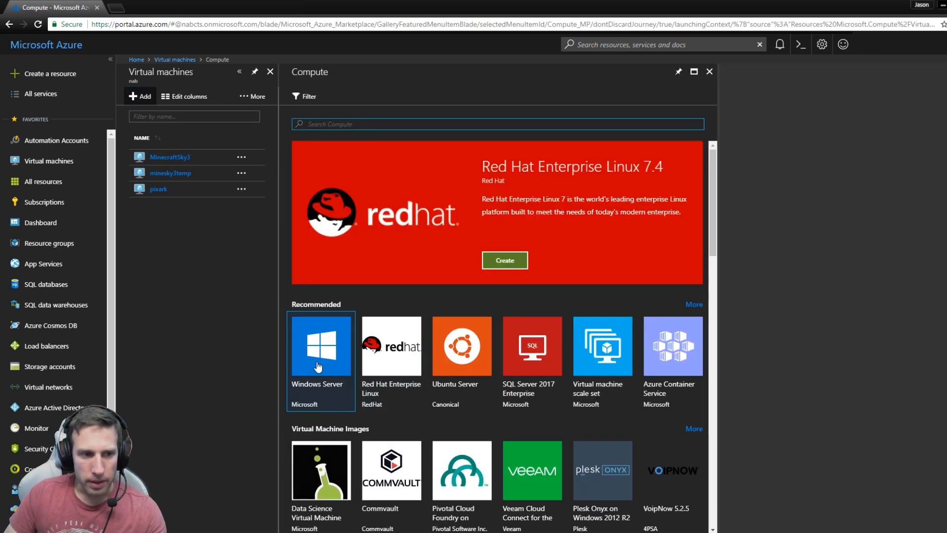
click(321, 345)
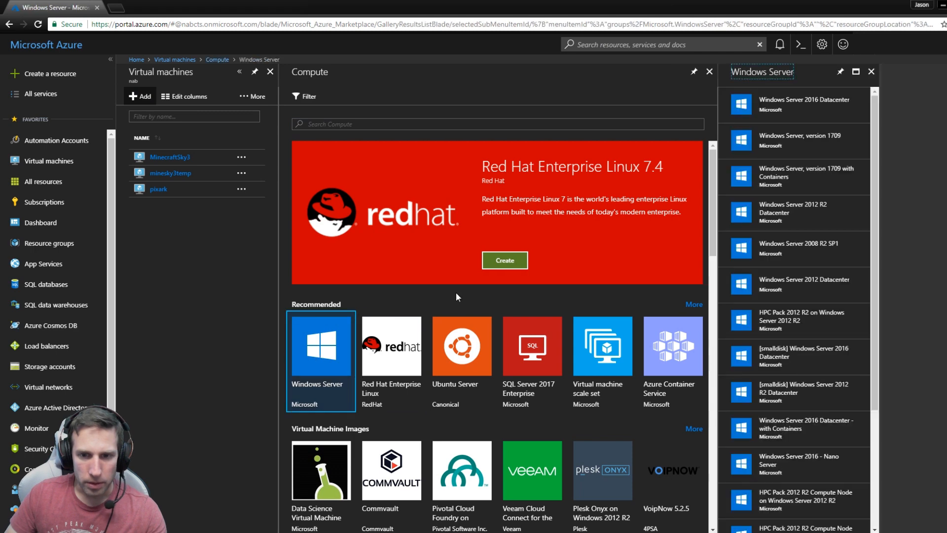
click(803, 104)
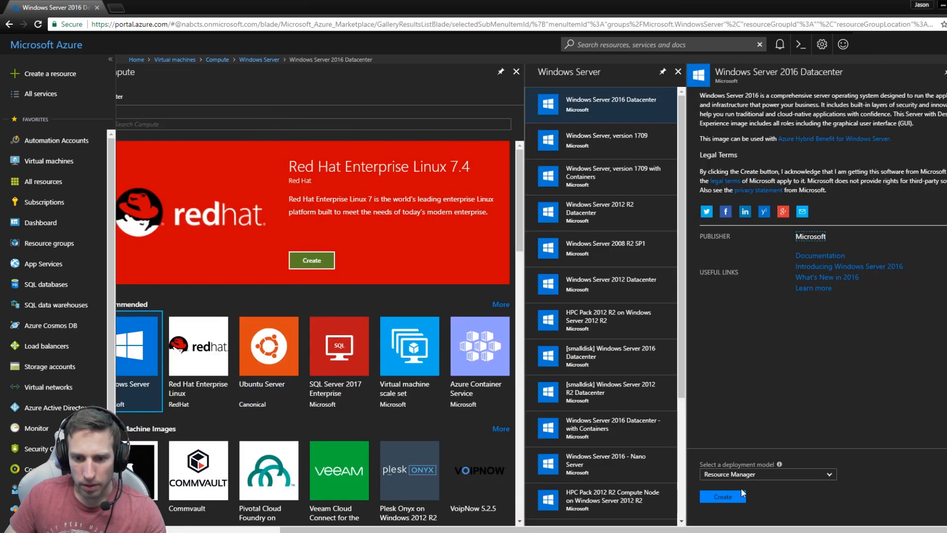
click(722, 496)
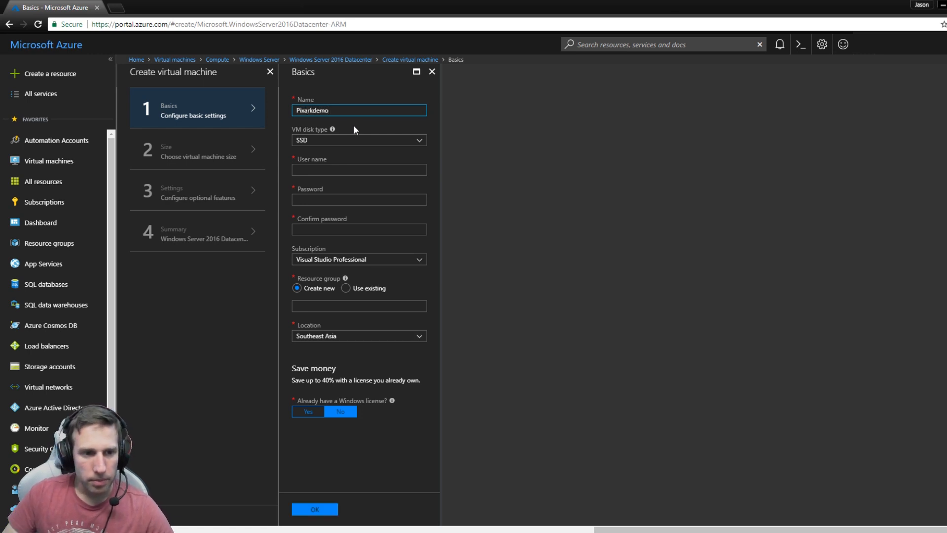
- Set HDD disk, admin user Jas with password, new resource group Pixark-demo, and confirm Basics
click(358, 140)
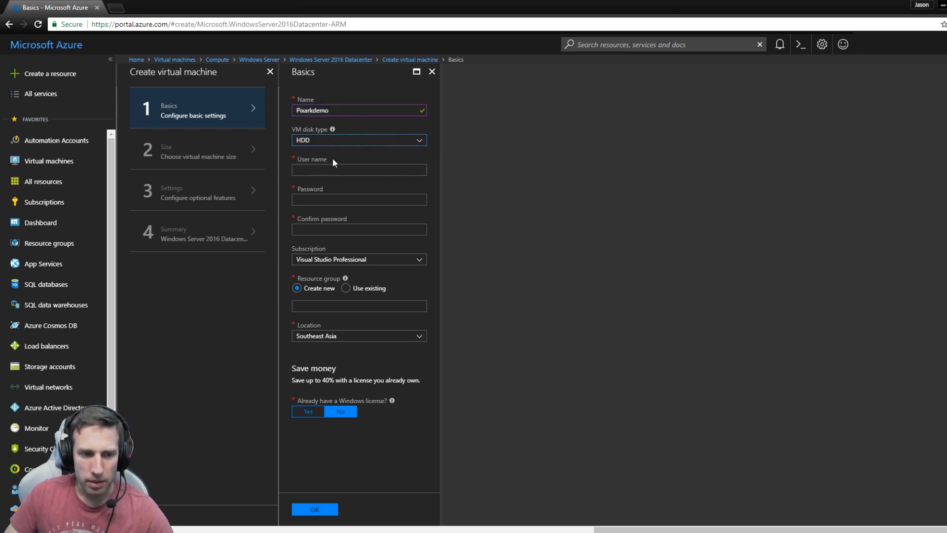
click(359, 169)
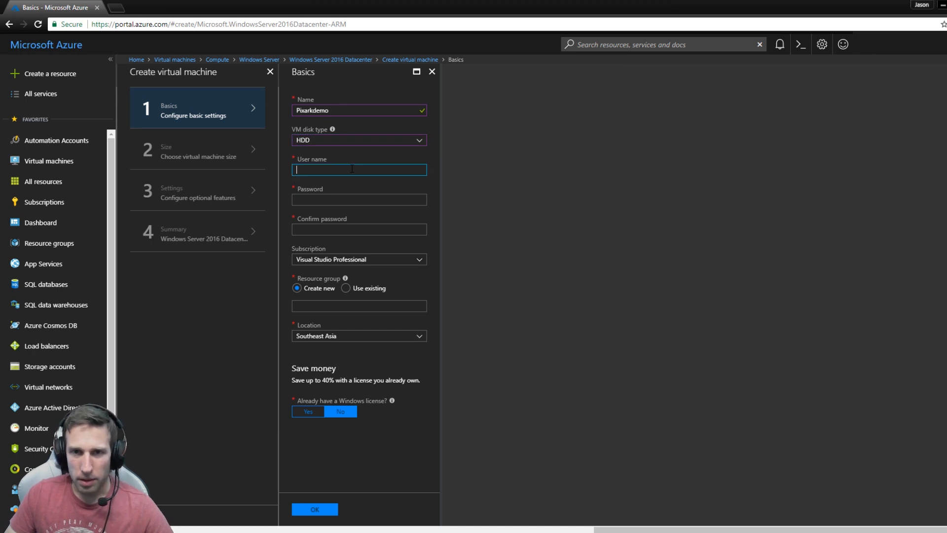
text(Jason)
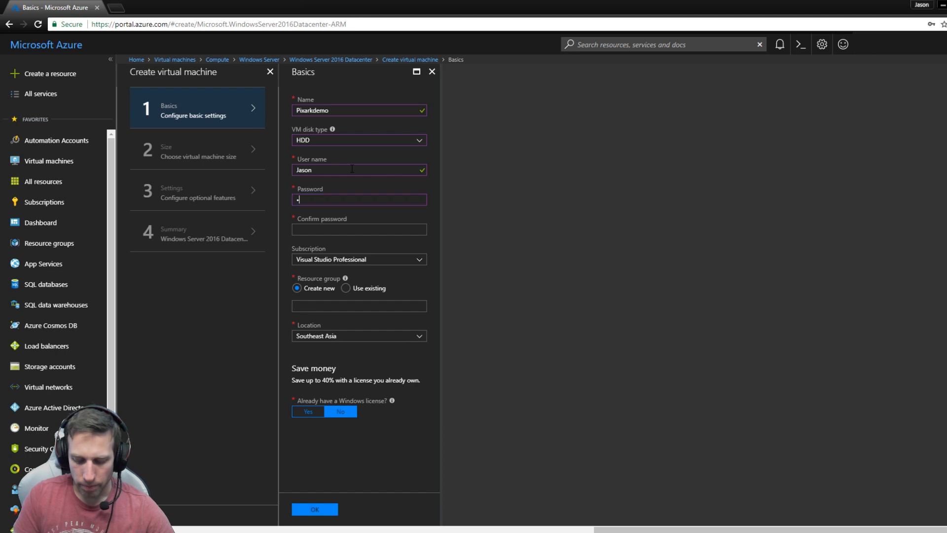
text(password)
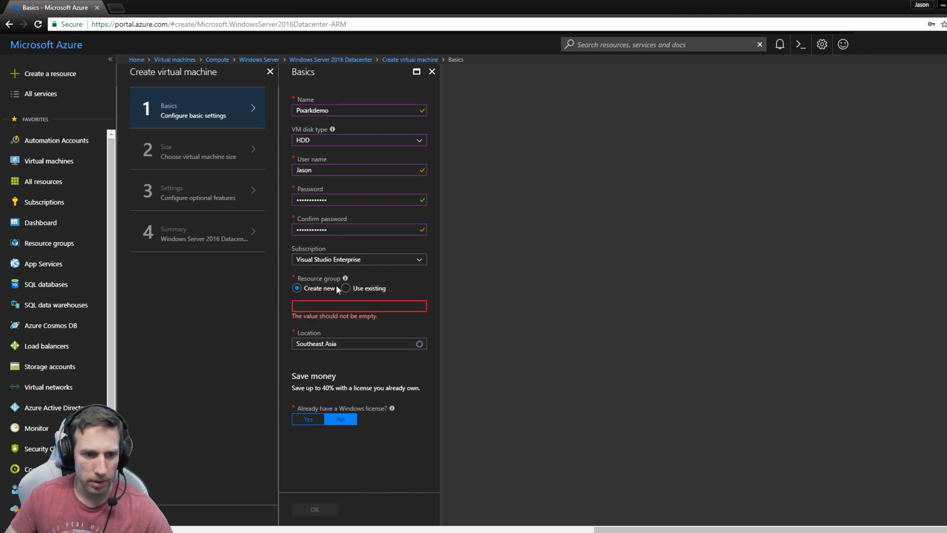
text(P)
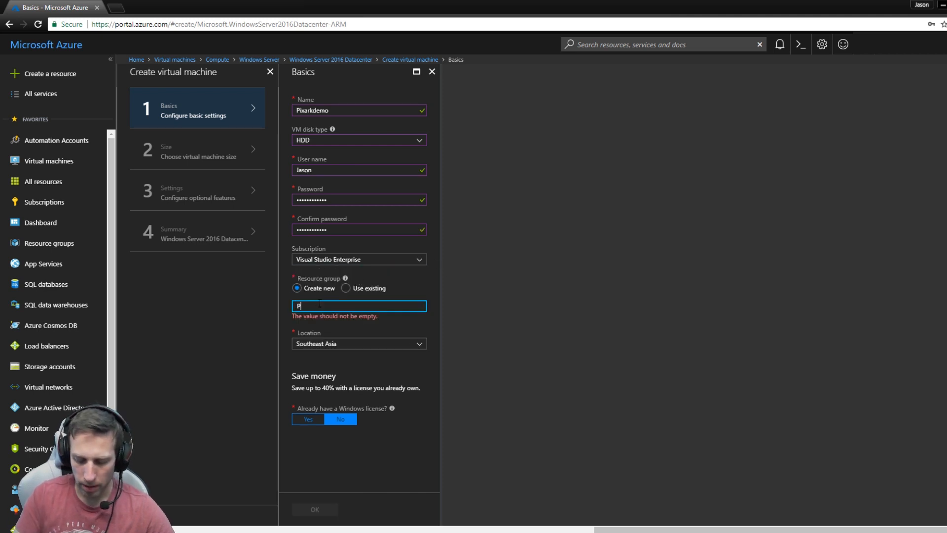
text(Pixark-c)
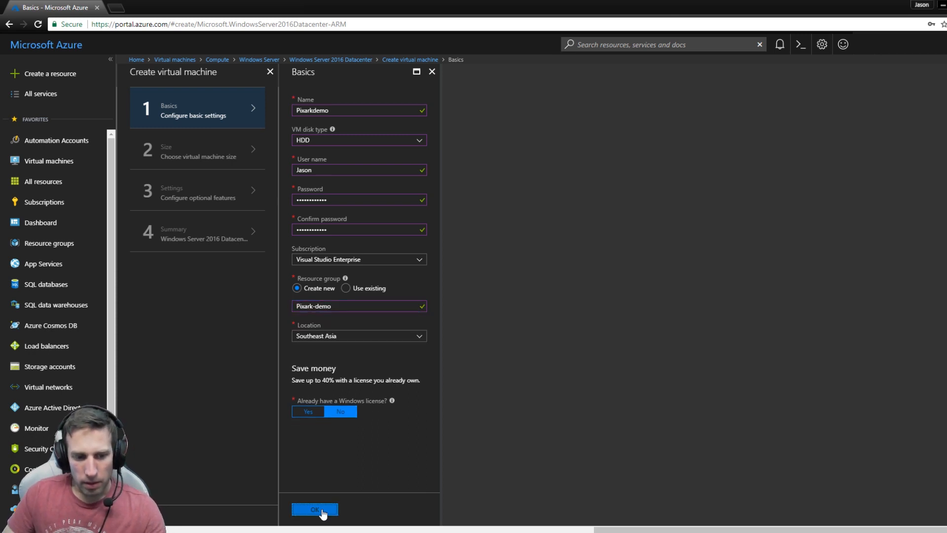
click(314, 509)
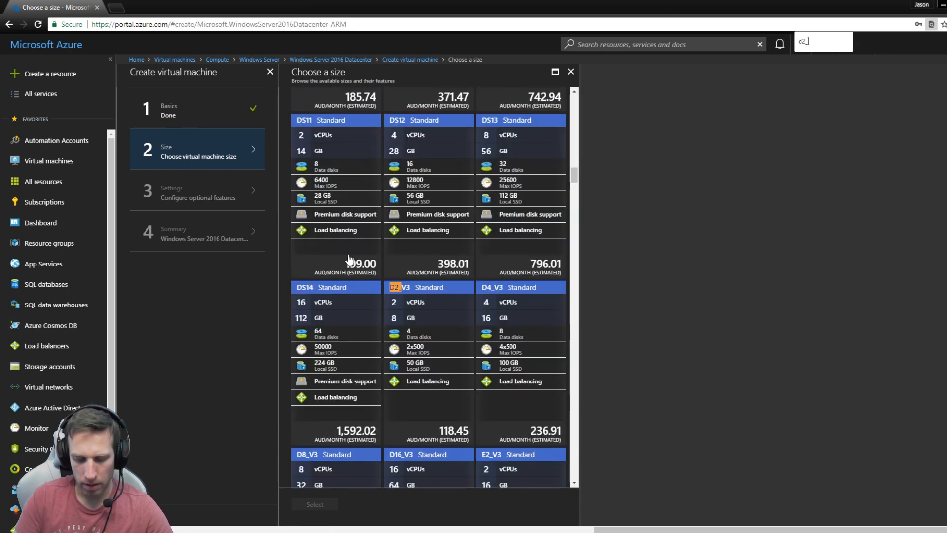
- Select the D2_V3 machine size and keep managed disks enabled in Settings
text(_v)
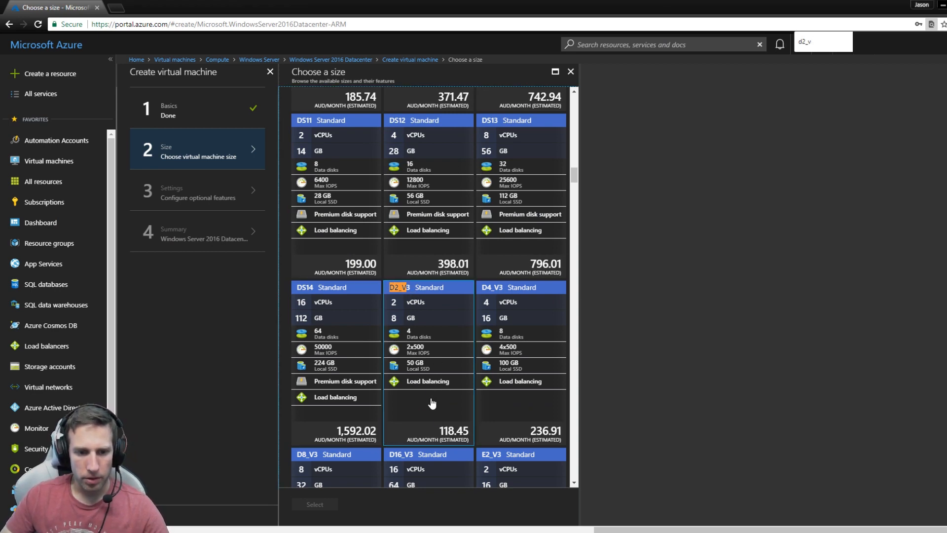
click(313, 504)
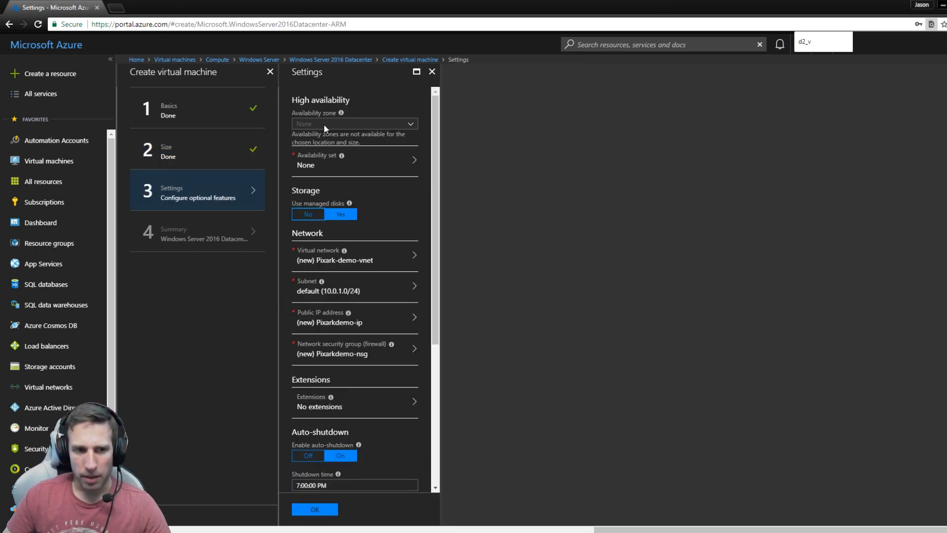
mouse_move(373, 168)
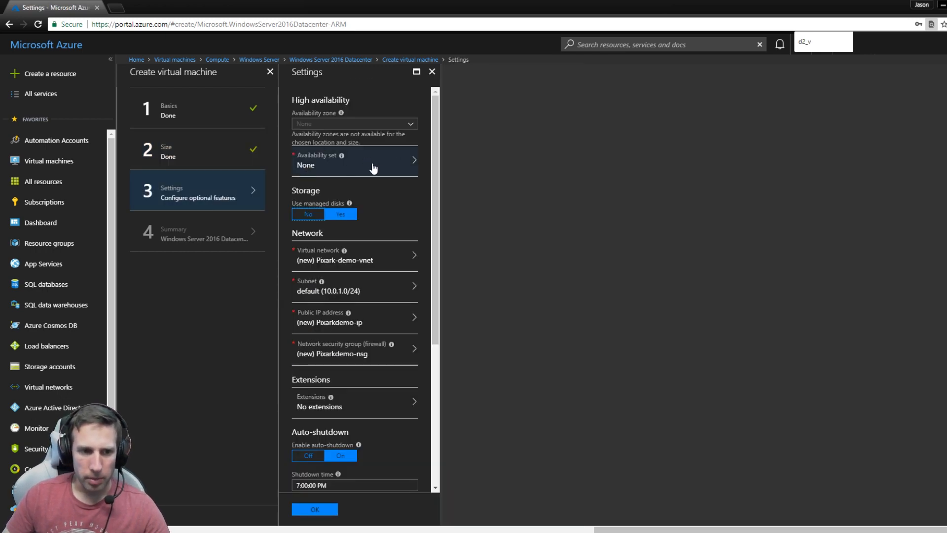
mouse_move(290, 172)
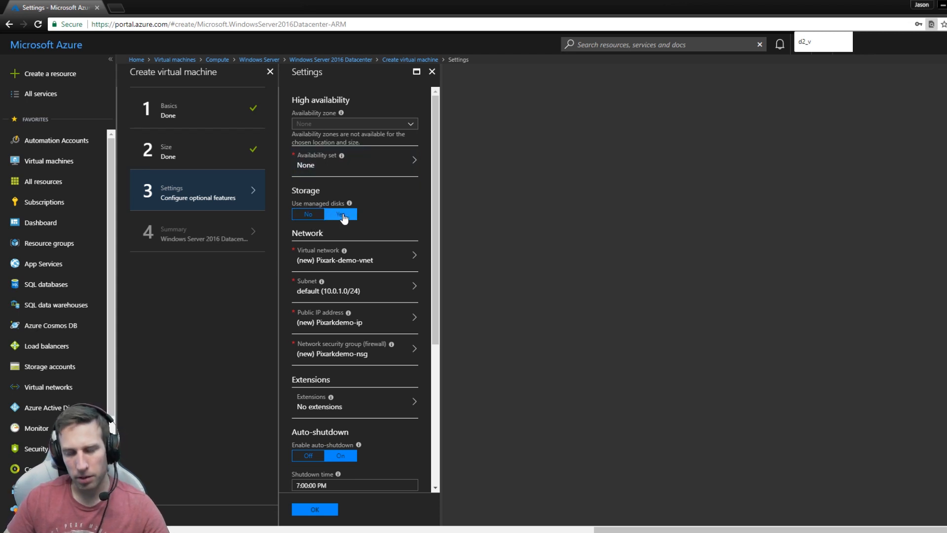
click(339, 215)
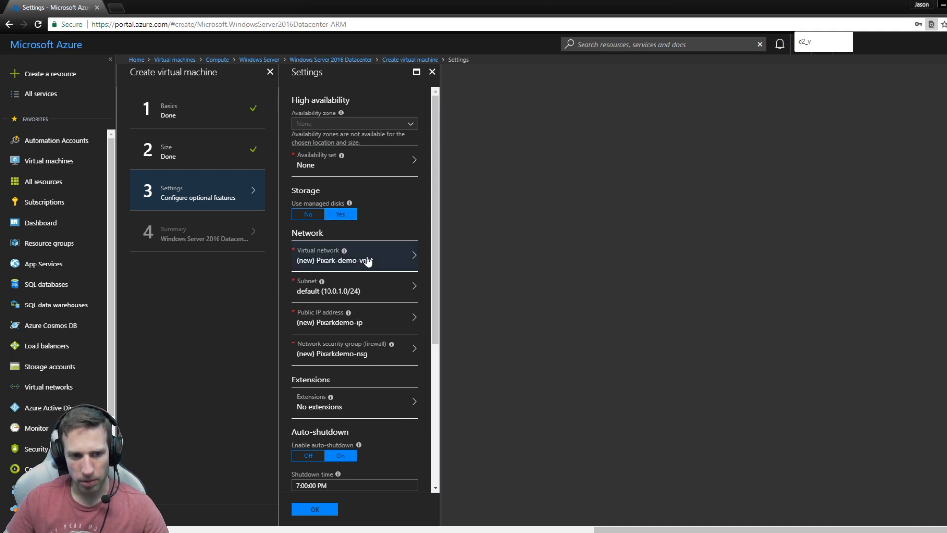
mouse_move(308, 313)
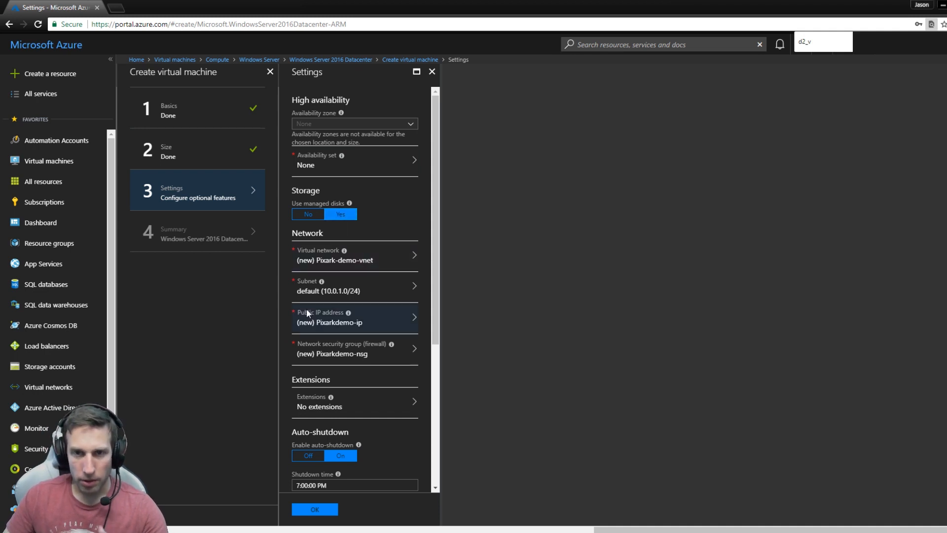
mouse_move(353, 313)
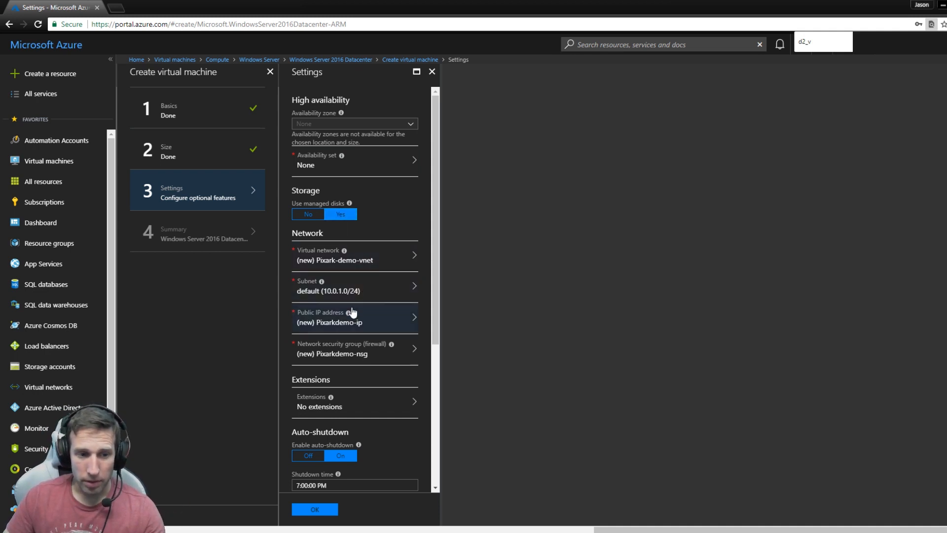
- Create a new network security group named PixarkGame for the VM
click(354, 348)
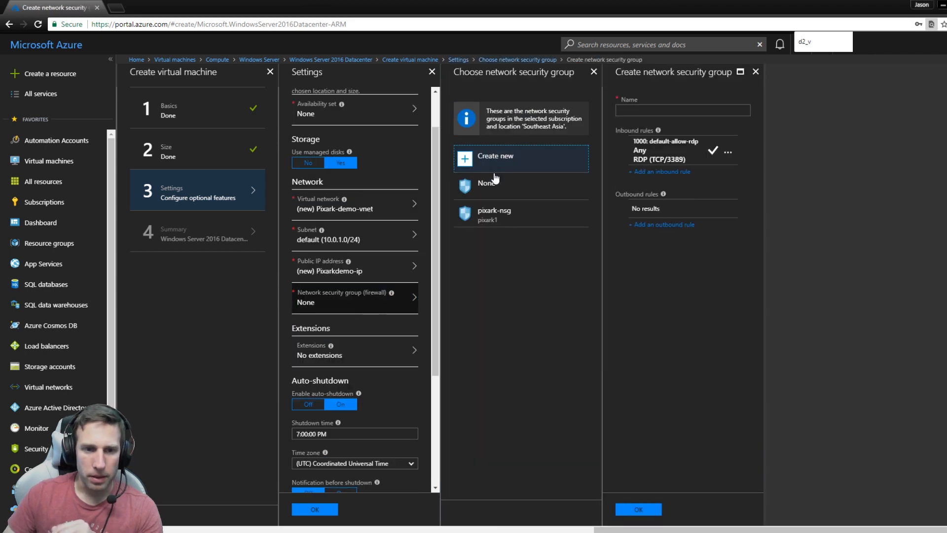
click(755, 72)
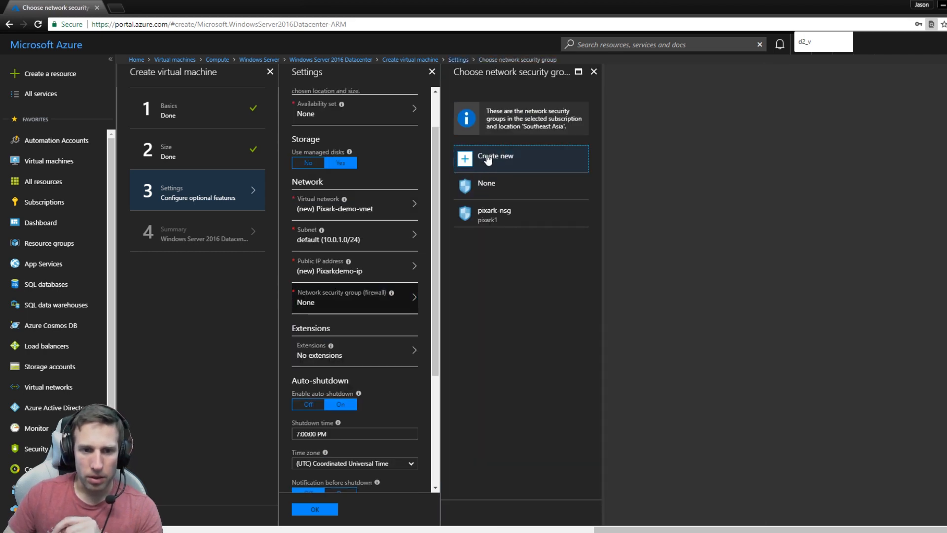
click(494, 156)
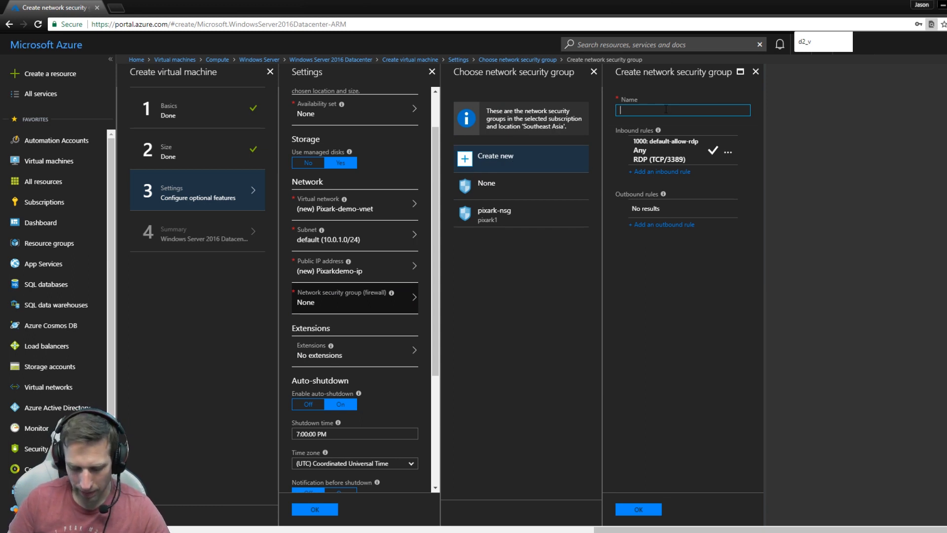
text(Pixarg)
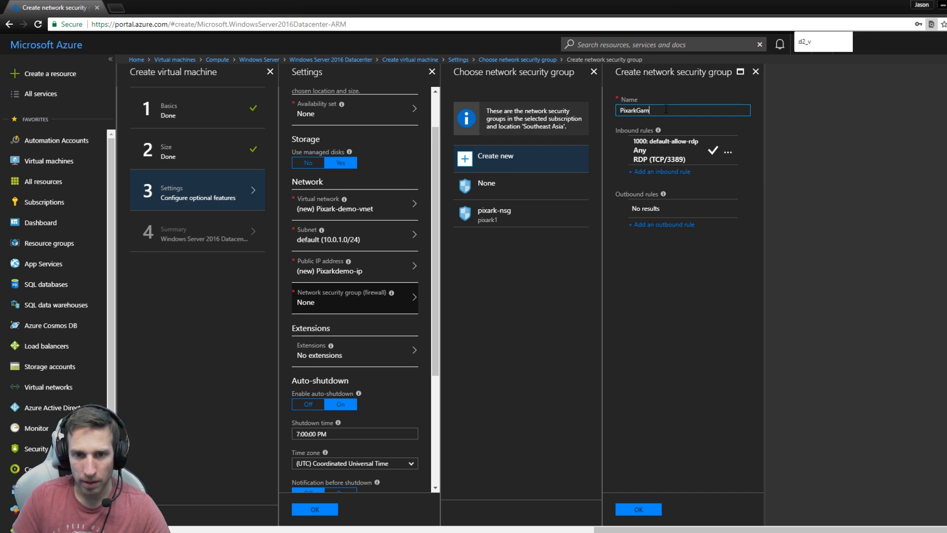
text(e)
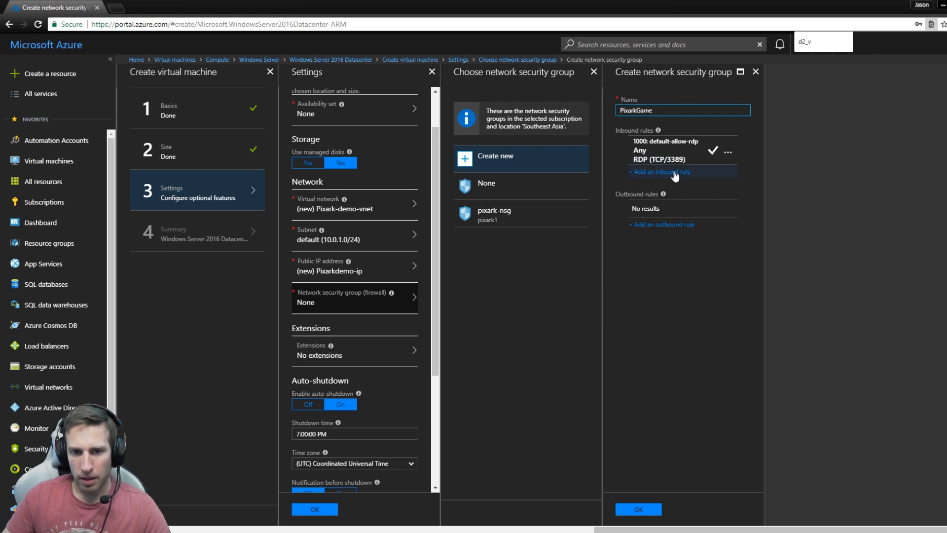
mouse_move(660, 150)
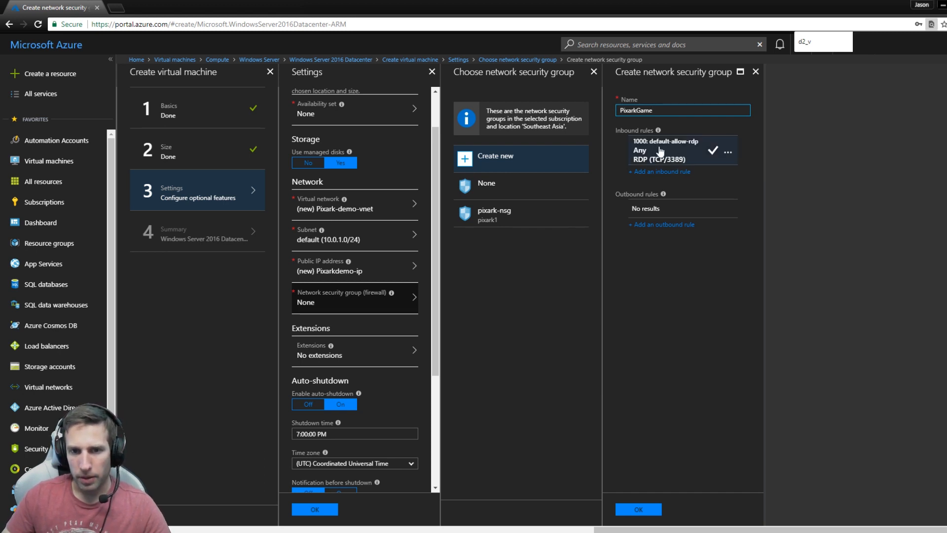
click(660, 171)
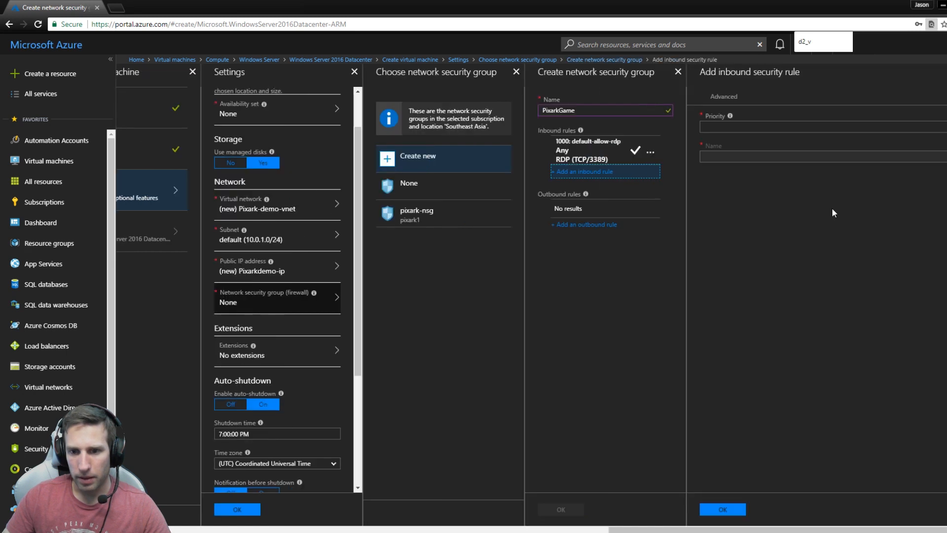
click(722, 95)
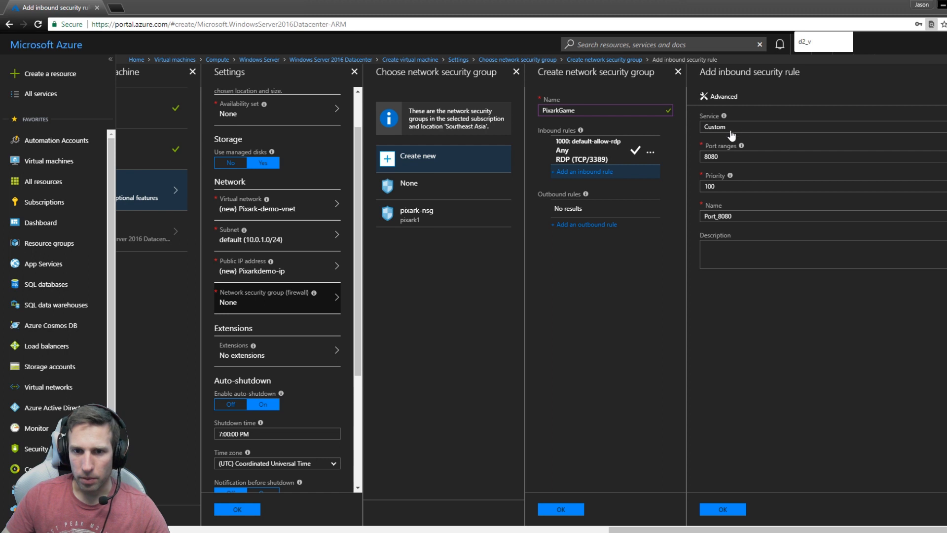
mouse_move(732, 134)
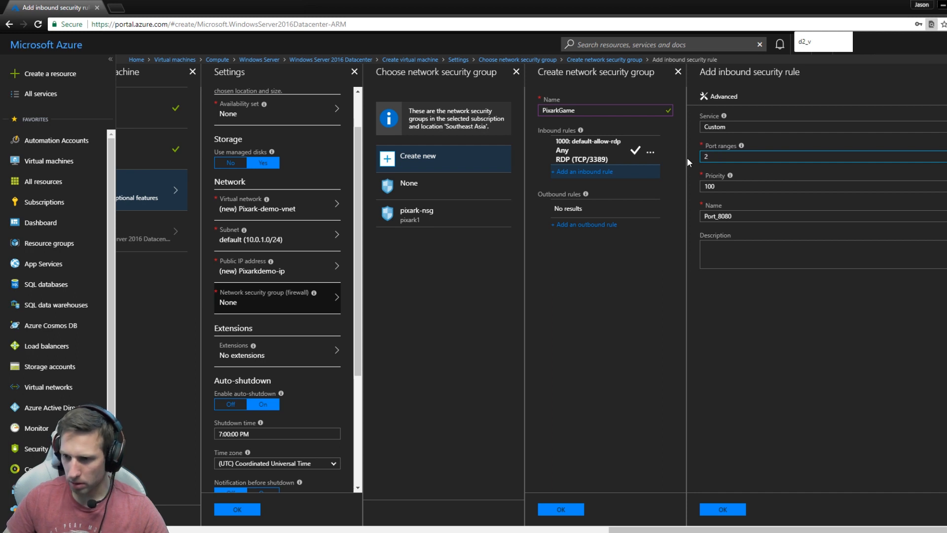
text(27015-)
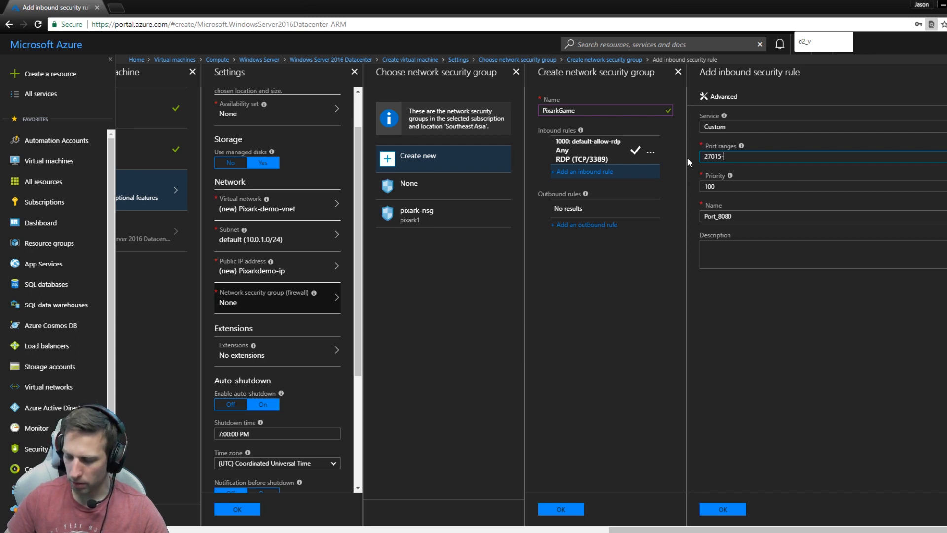
text(270)
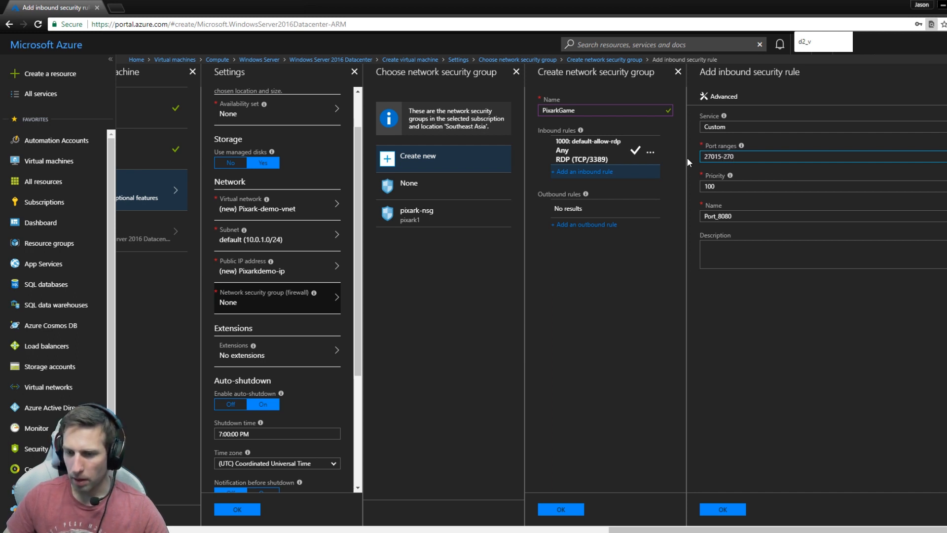
text(18)
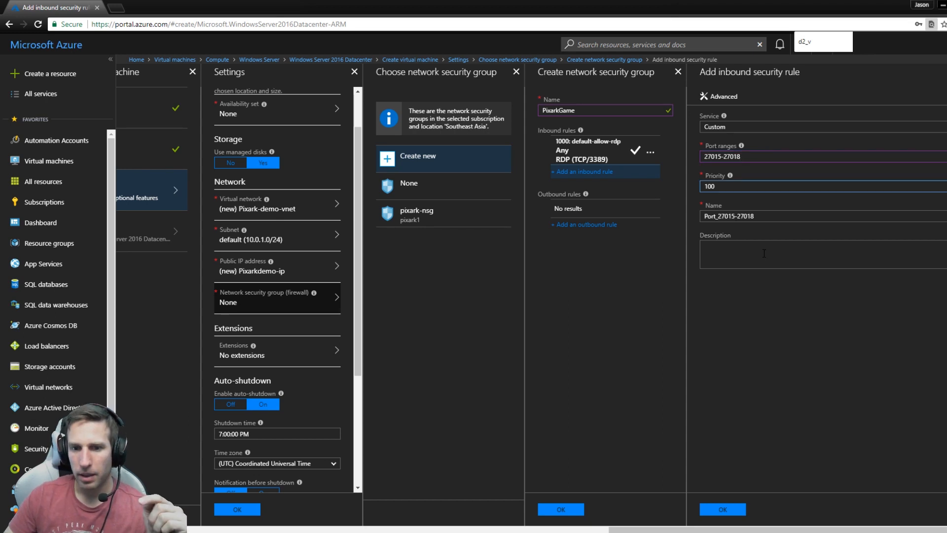
text(P)
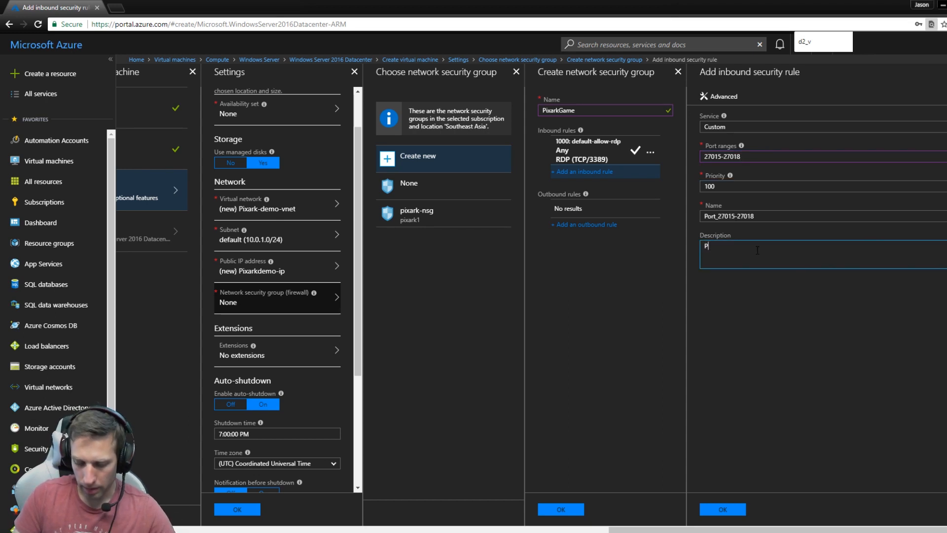
text(orts for steam and)
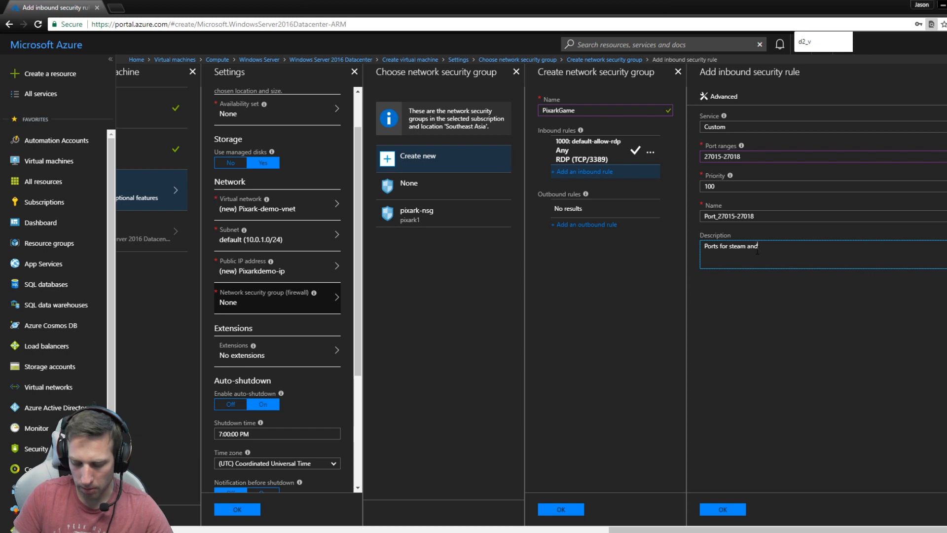
text(Pixark)
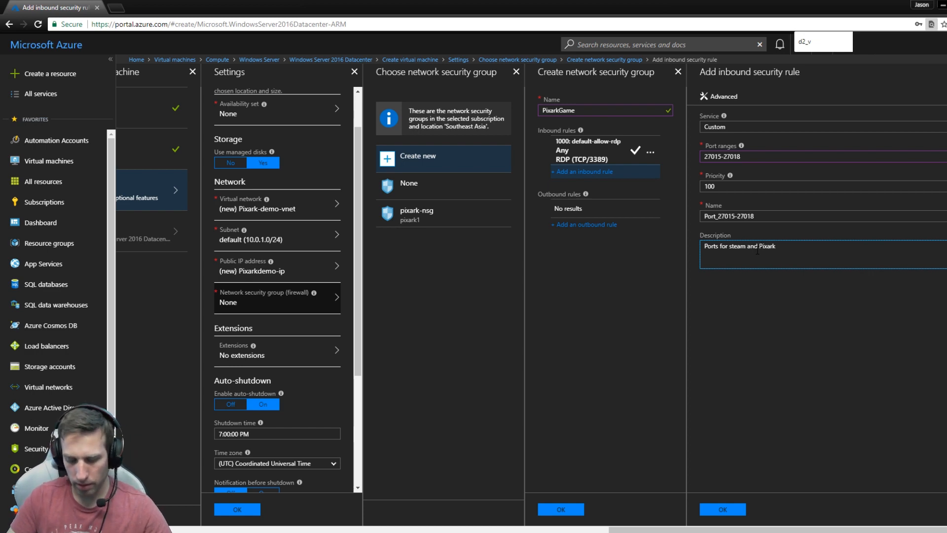
text(server)
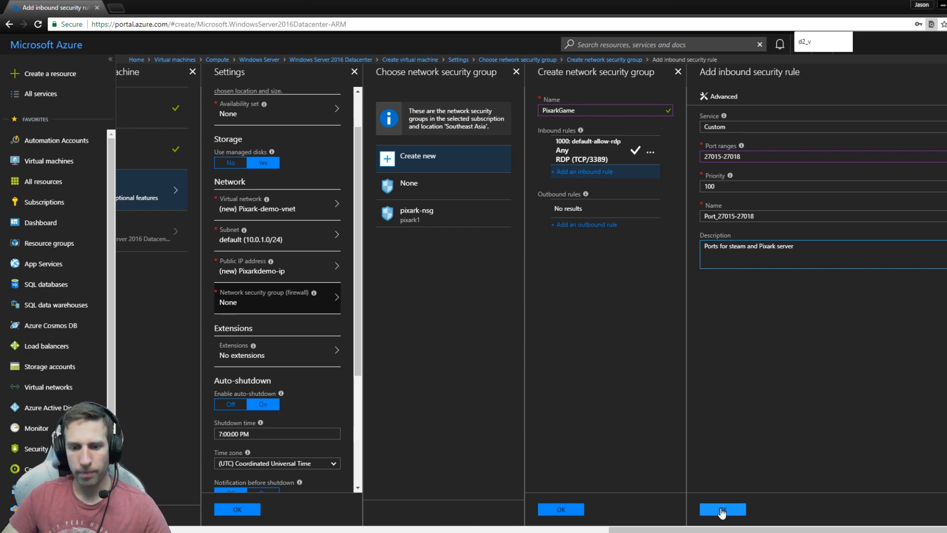
click(723, 509)
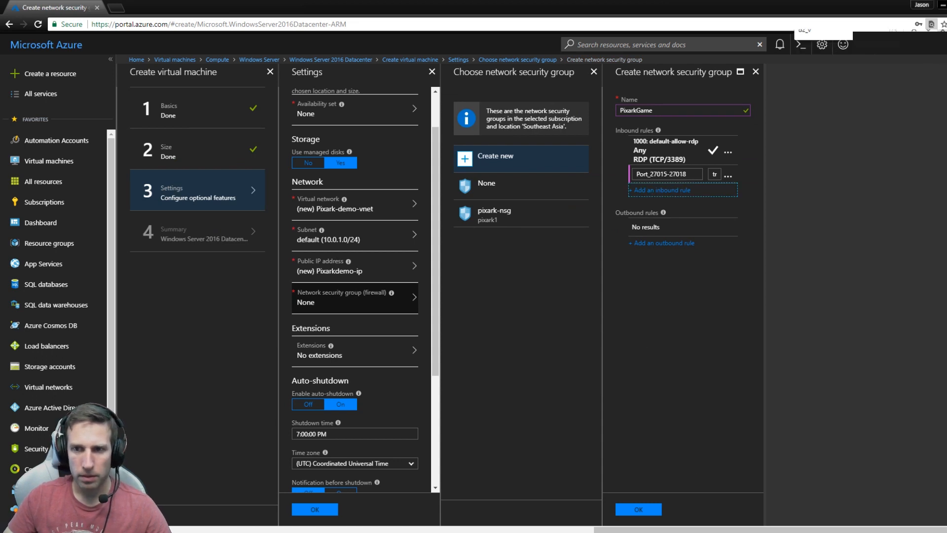
- Confirm the PixarkGame group, review the remaining settings, and finish the Settings step
click(639, 509)
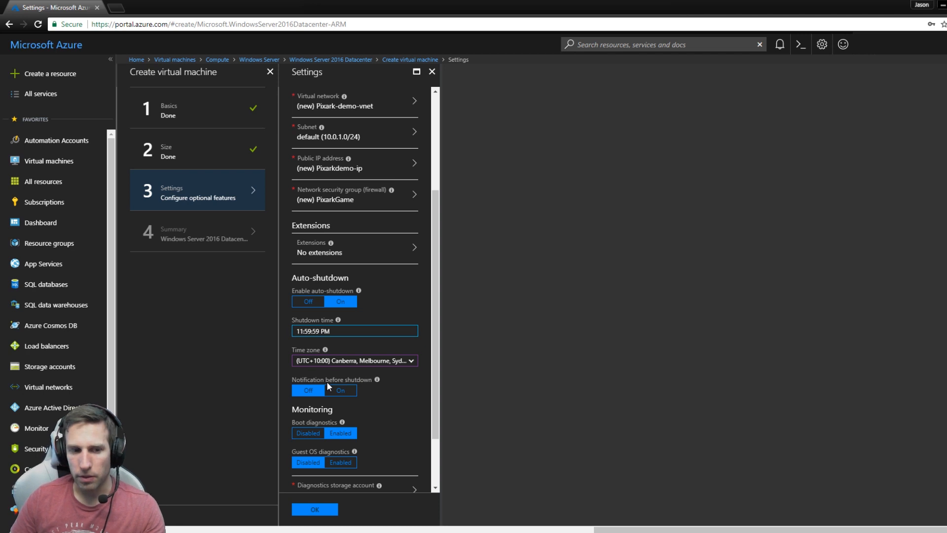
scroll(down, 3)
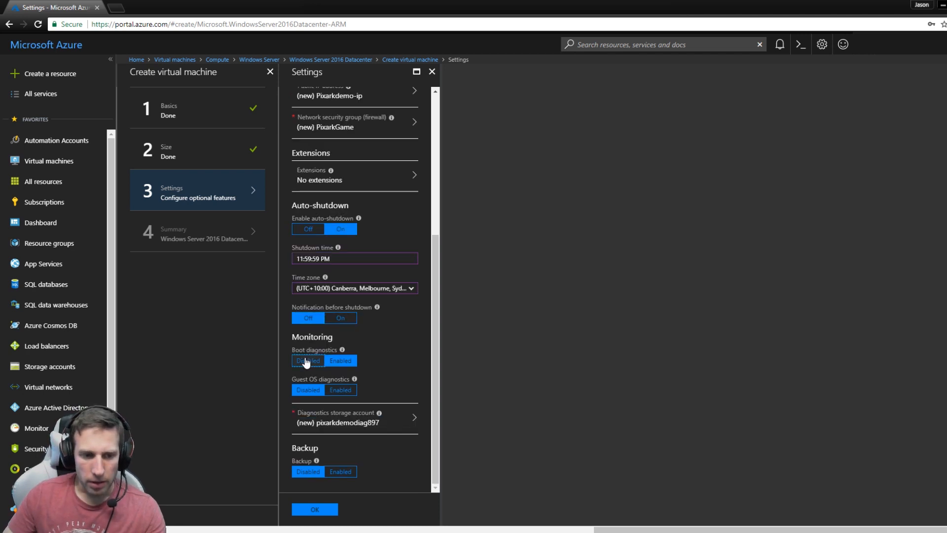
scroll(up, 3)
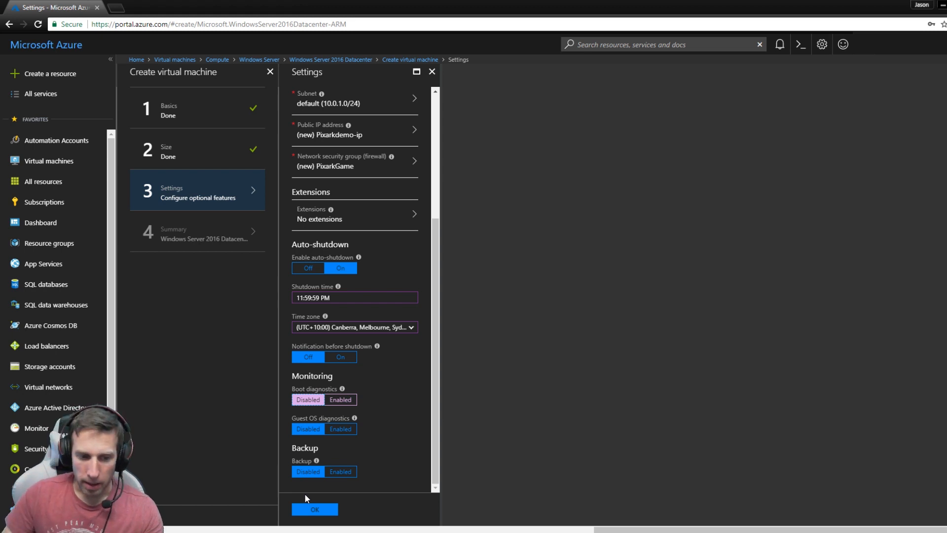
mouse_move(405, 425)
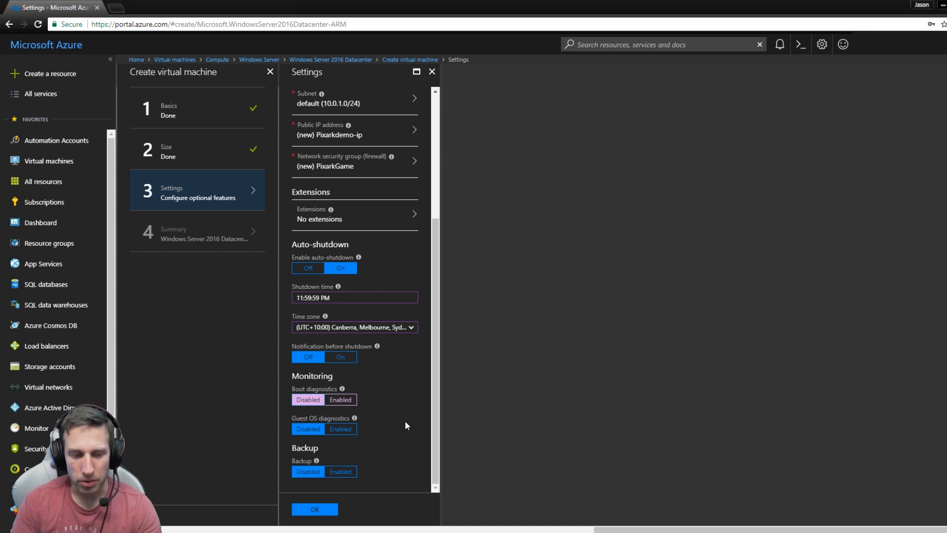
click(314, 509)
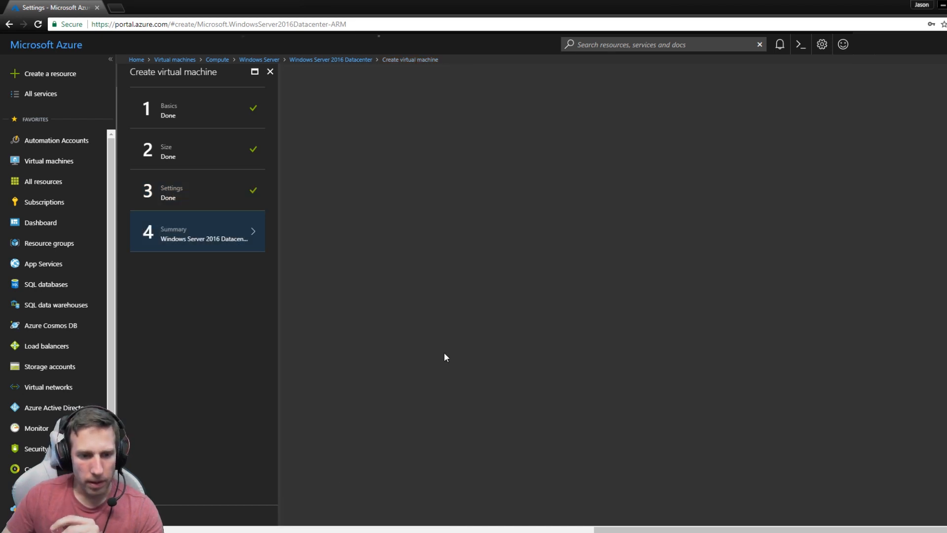
- Review the validated summary and create the Pixarkdemo virtual machine
click(197, 234)
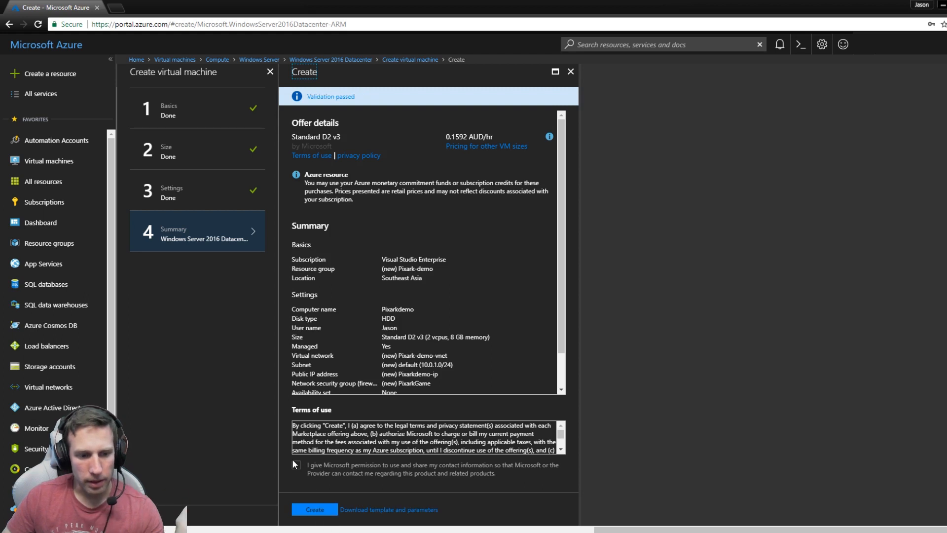
click(314, 509)
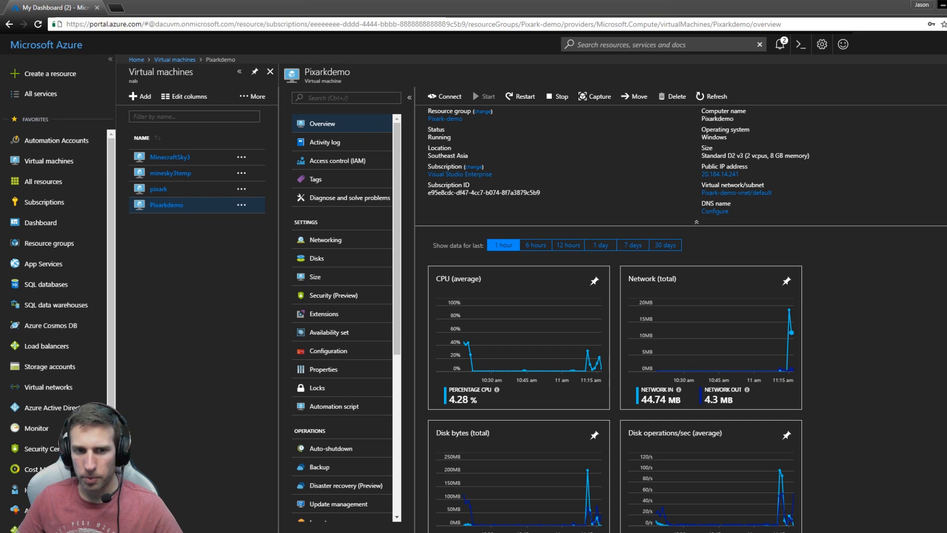
mouse_move(530, 284)
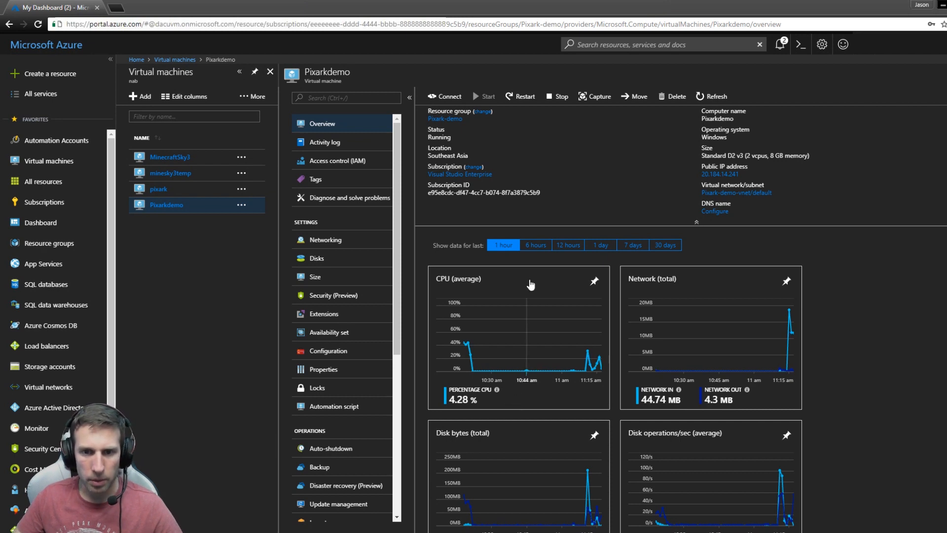
mouse_move(720, 175)
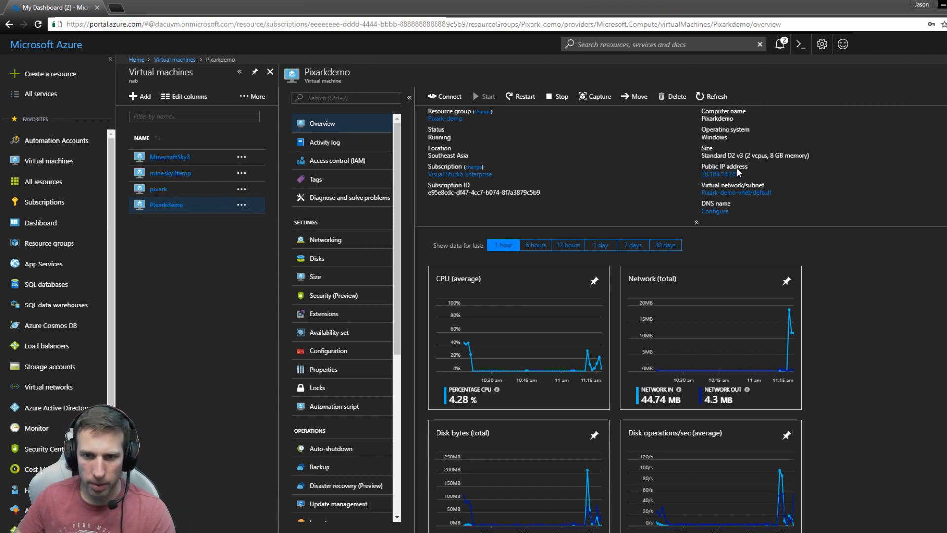
mouse_move(719, 174)
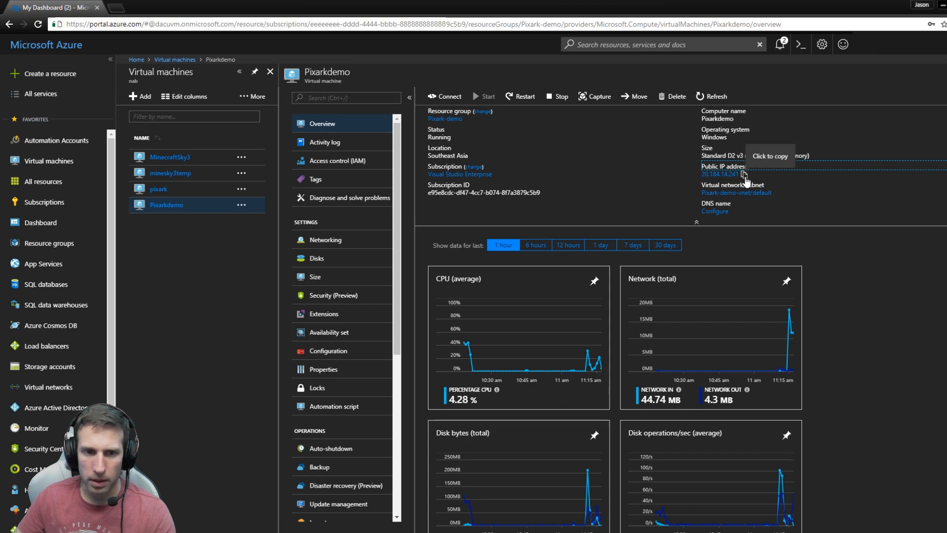
mouse_move(674, 173)
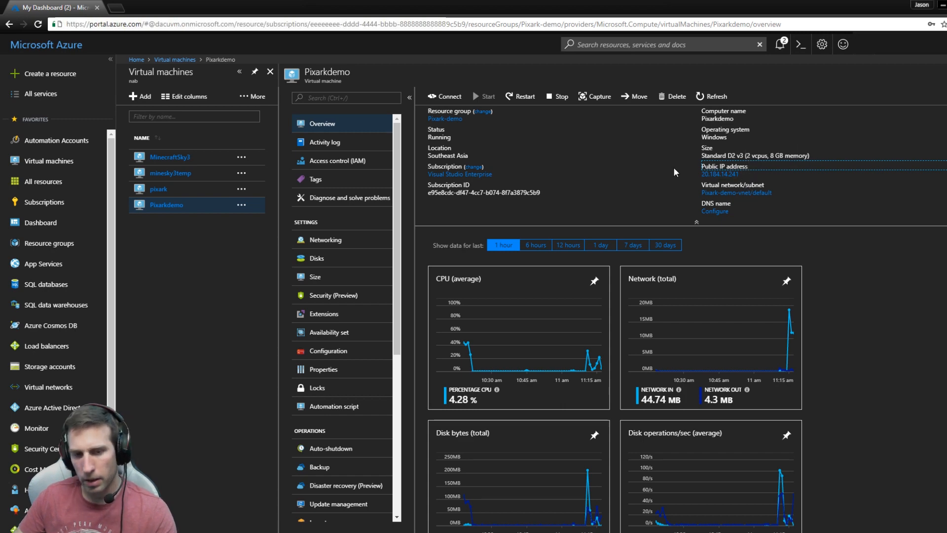
mouse_move(642, 172)
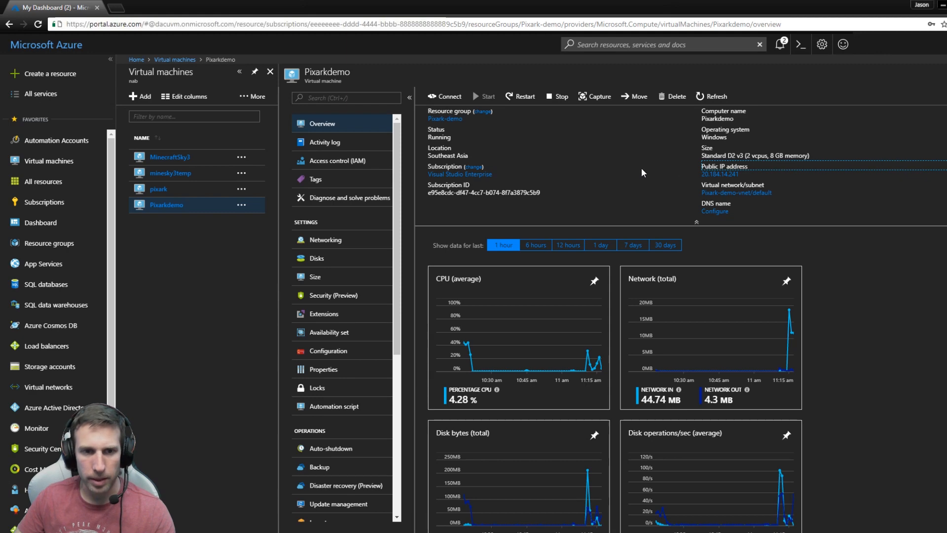
mouse_move(448, 95)
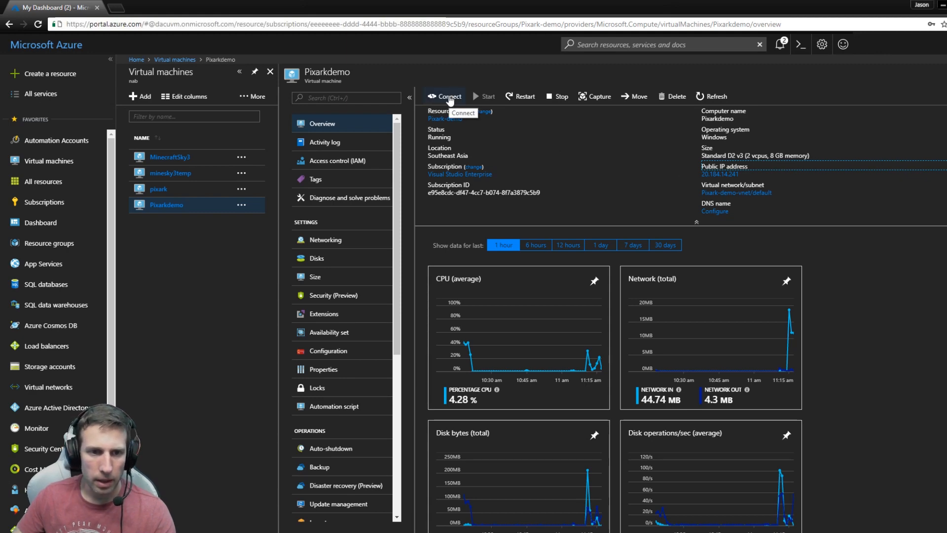
- Download and launch the Remote Desktop connection file for the VM
click(448, 95)
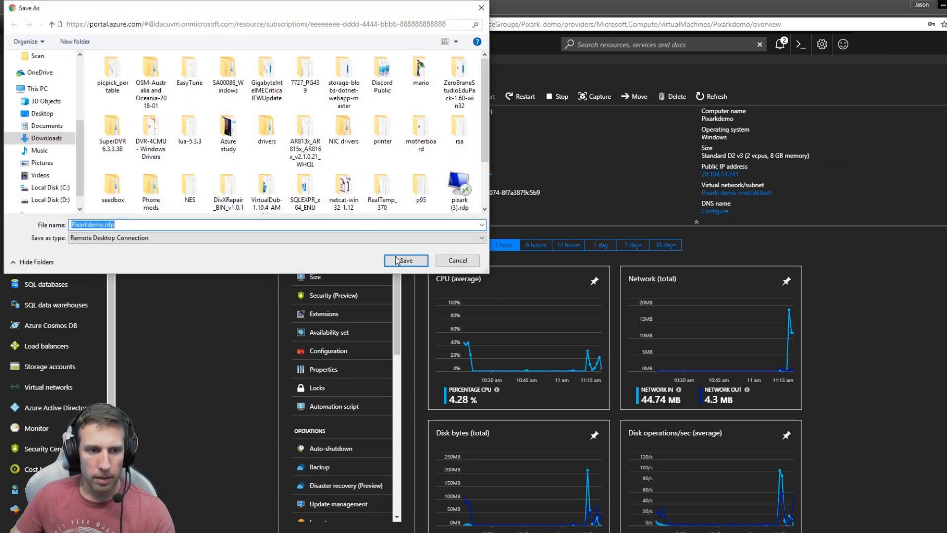
click(405, 261)
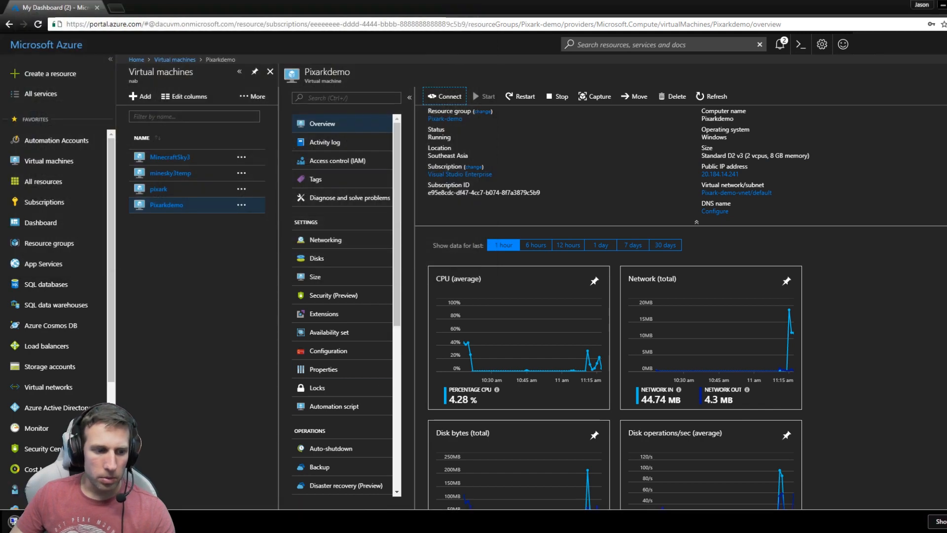
click(447, 96)
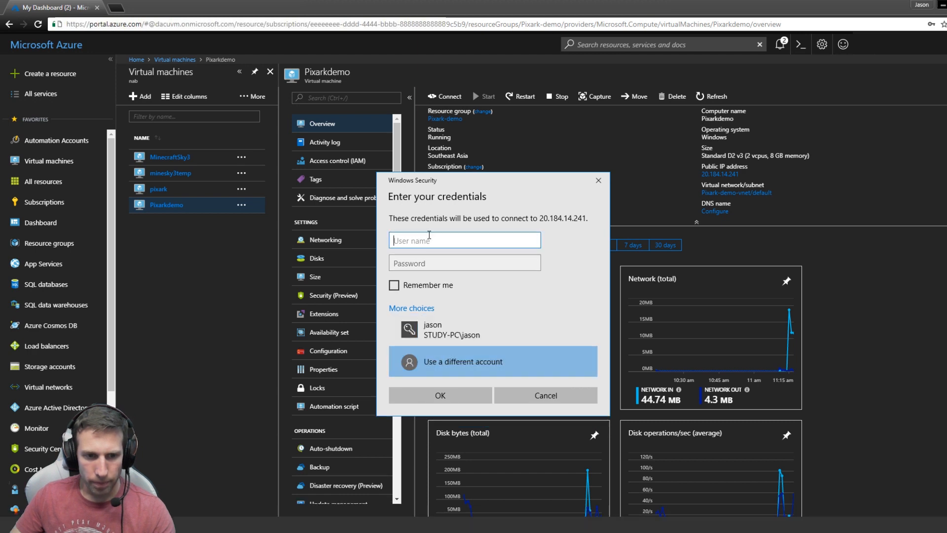
- Log in as .\jason with the password and accept the unverified certificate
text(.\)
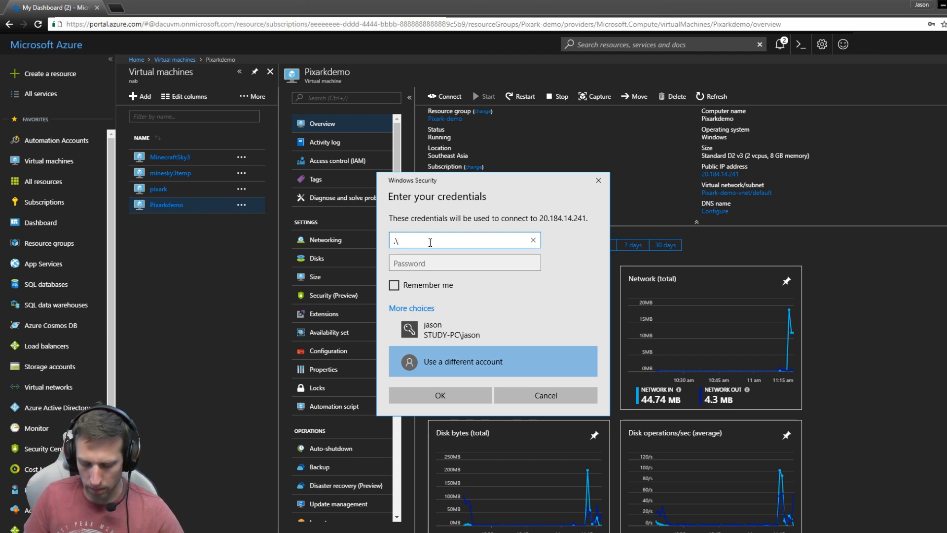
text(jason)
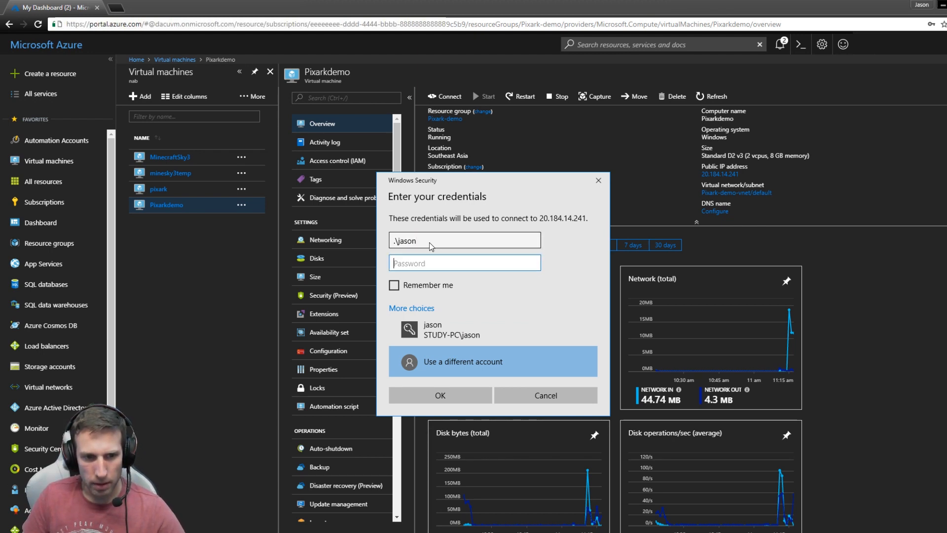
text(password)
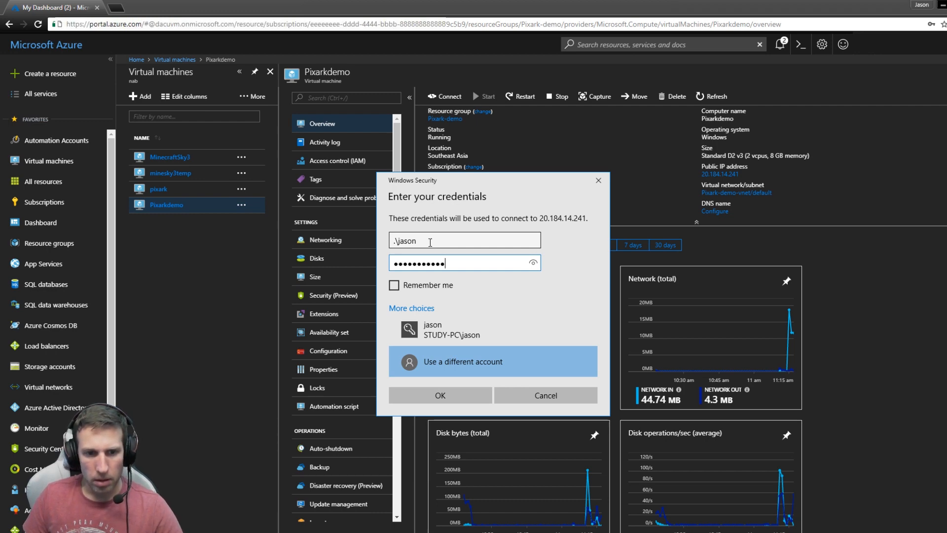
click(440, 395)
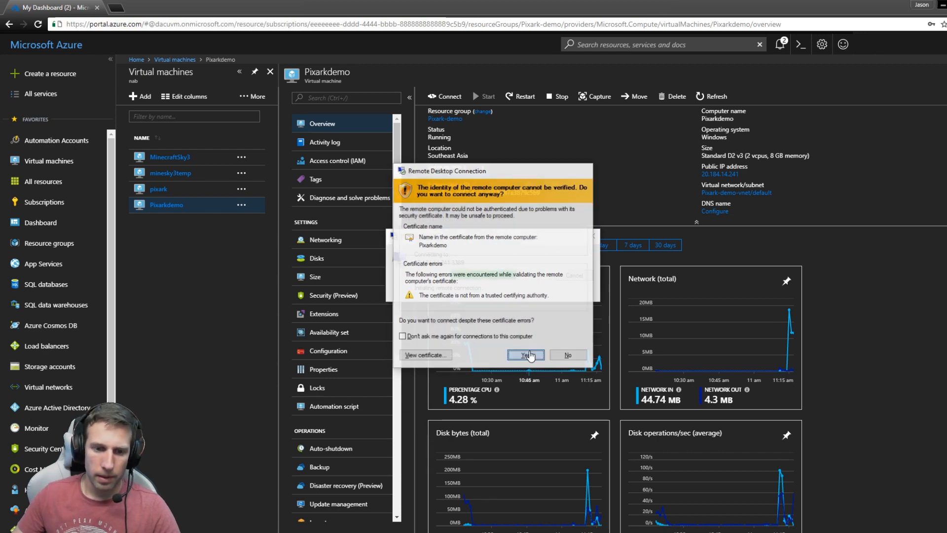
click(523, 354)
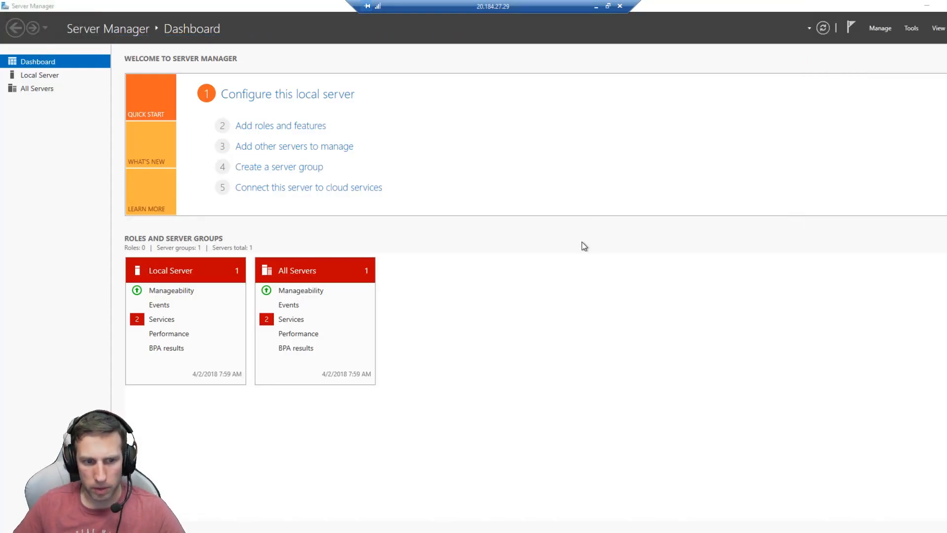
mouse_move(541, 310)
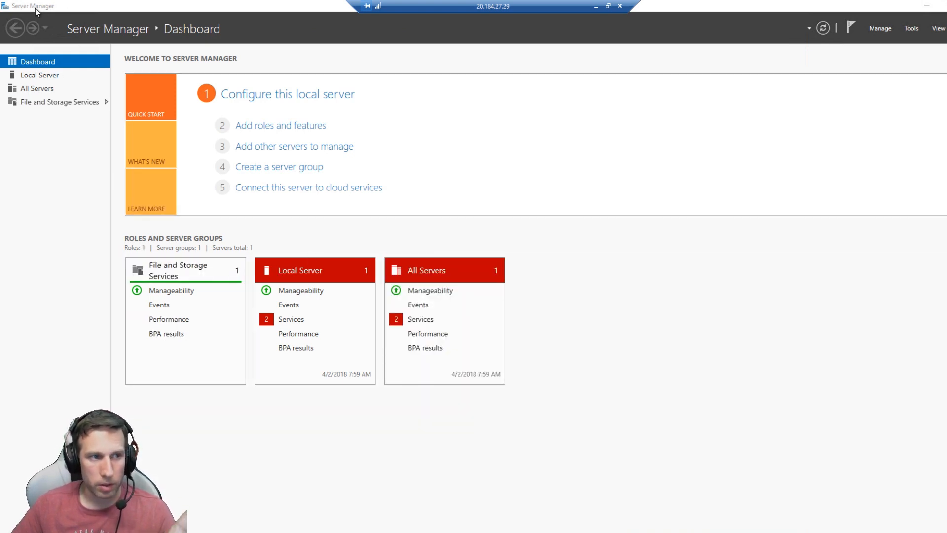
mouse_move(39, 75)
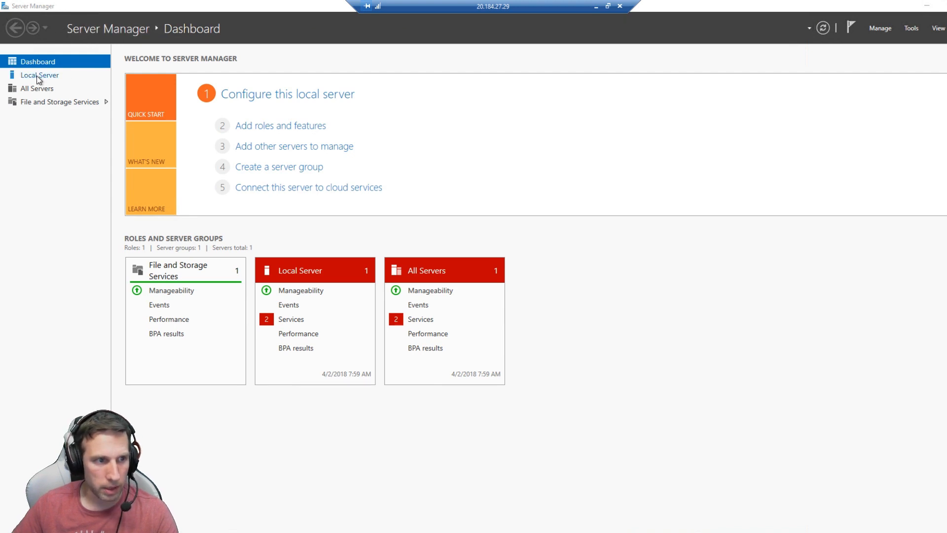
- Turn IE Enhanced Security Configuration off for Administrators in Local Server
click(39, 75)
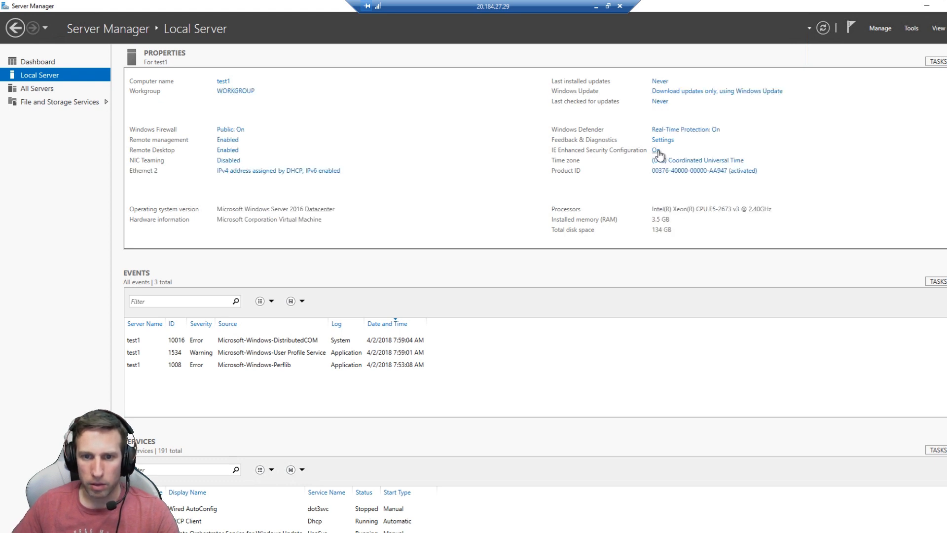
click(655, 150)
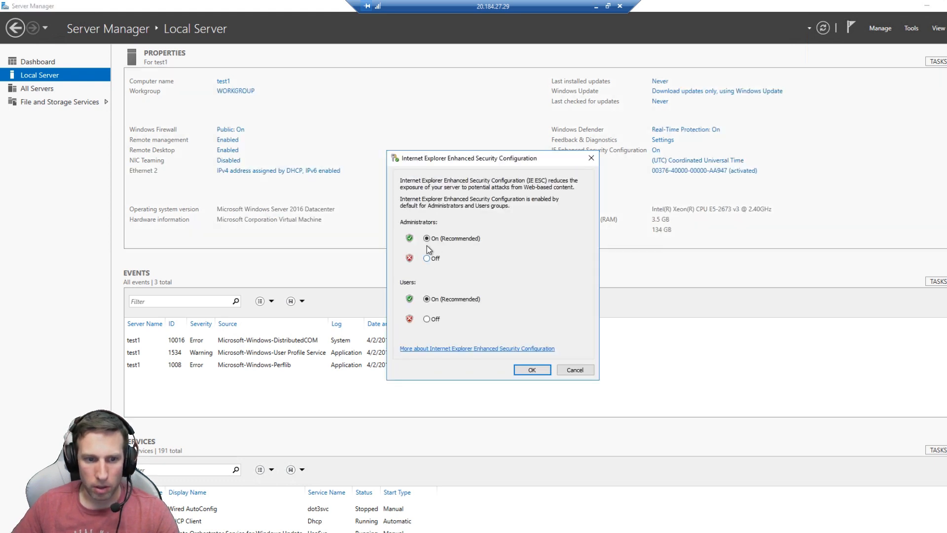
click(426, 258)
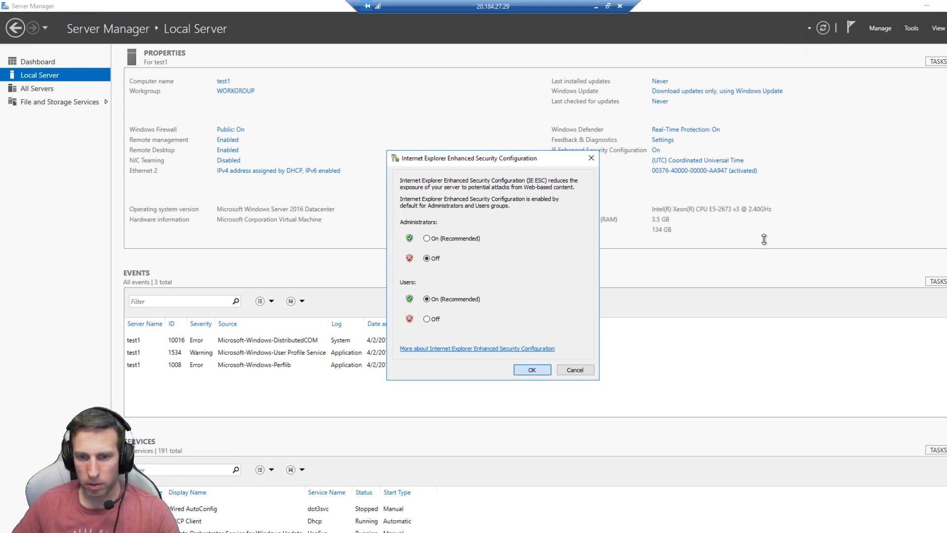
click(531, 370)
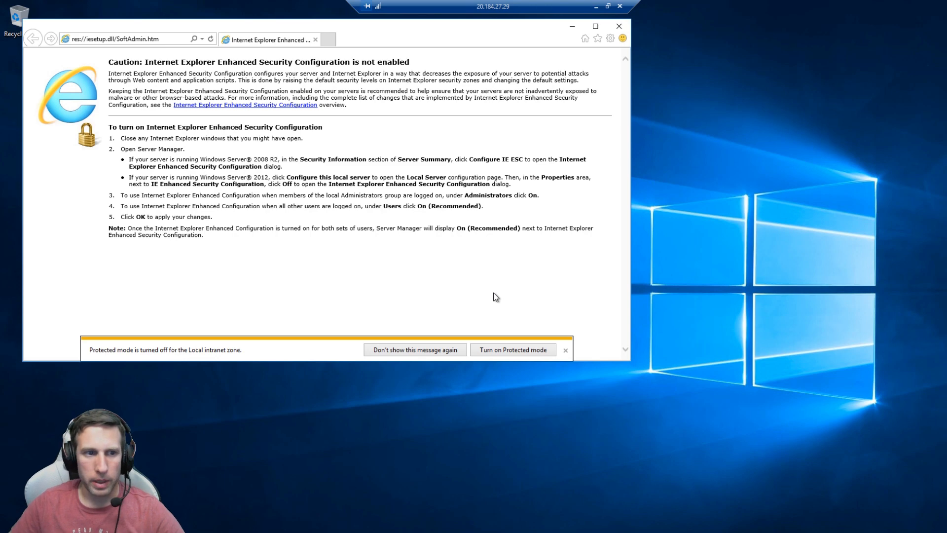
- Run the DirectX web installer, accept the license and install the runtime components
click(115, 38)
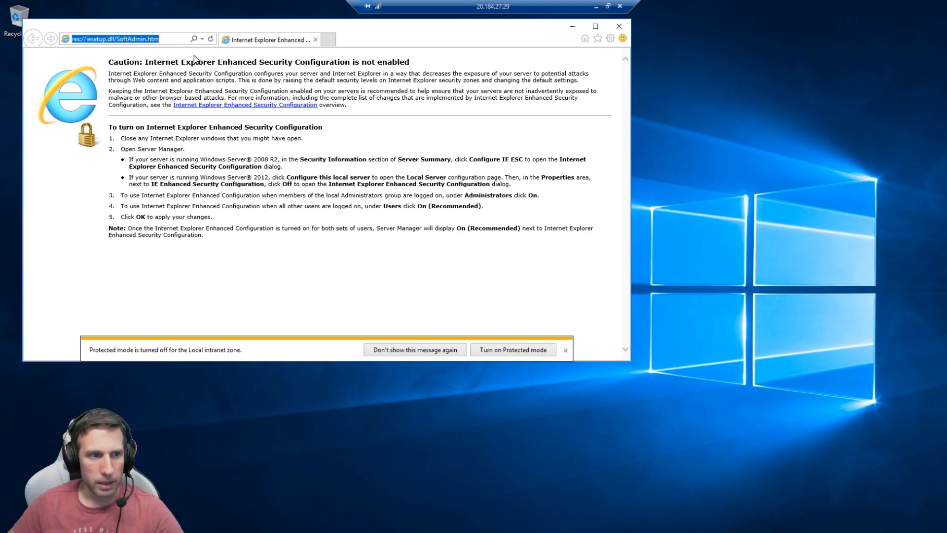
click(565, 349)
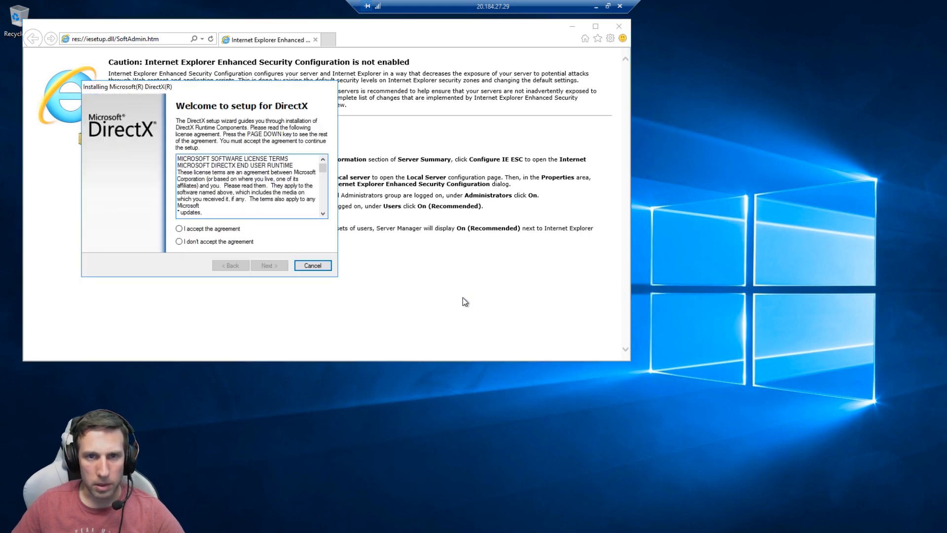
click(179, 228)
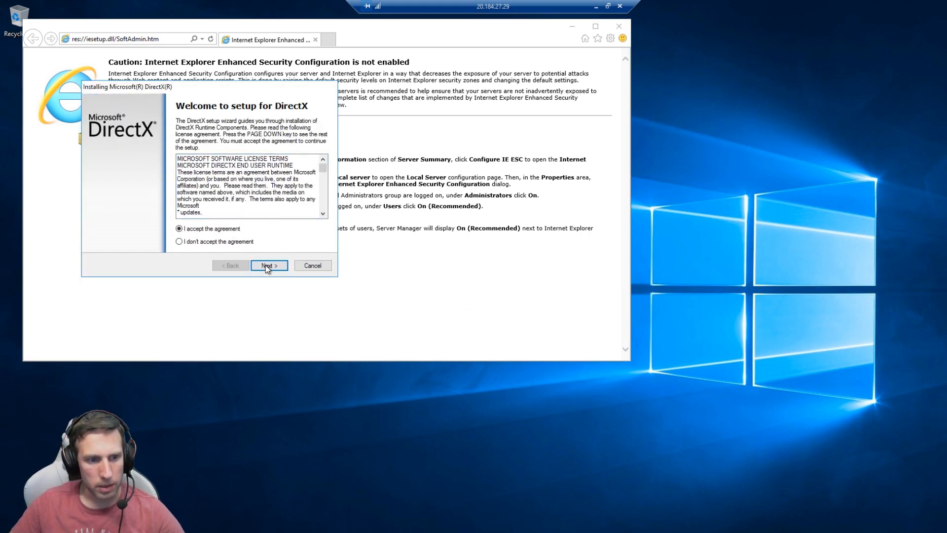
click(268, 265)
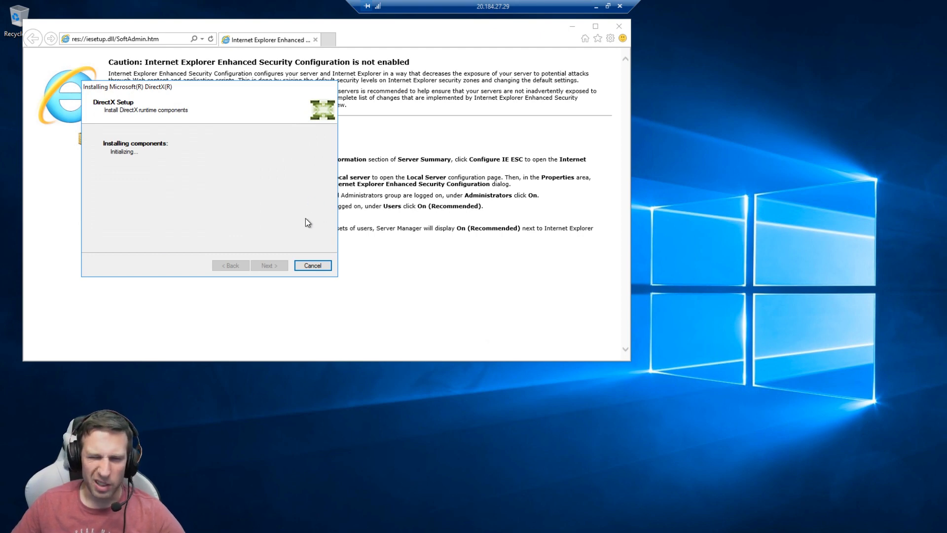
mouse_move(296, 221)
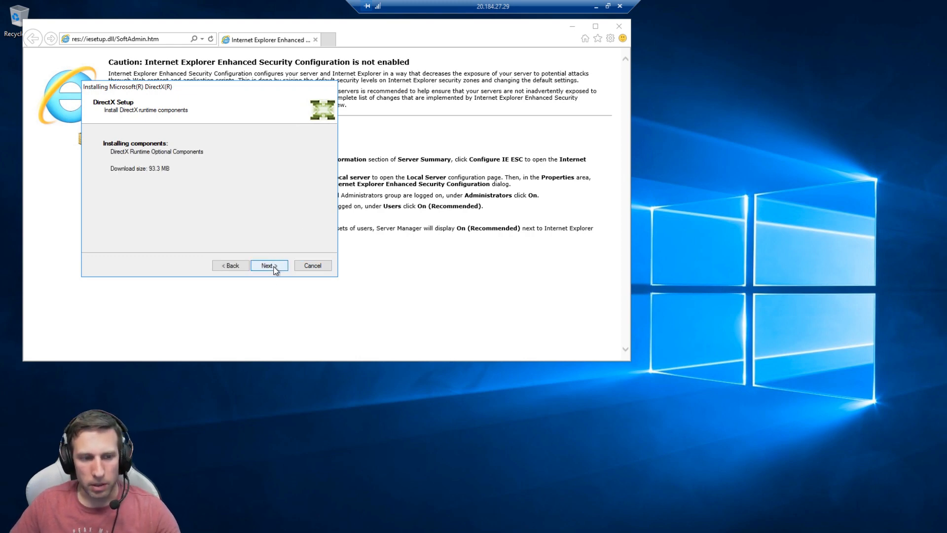
click(269, 265)
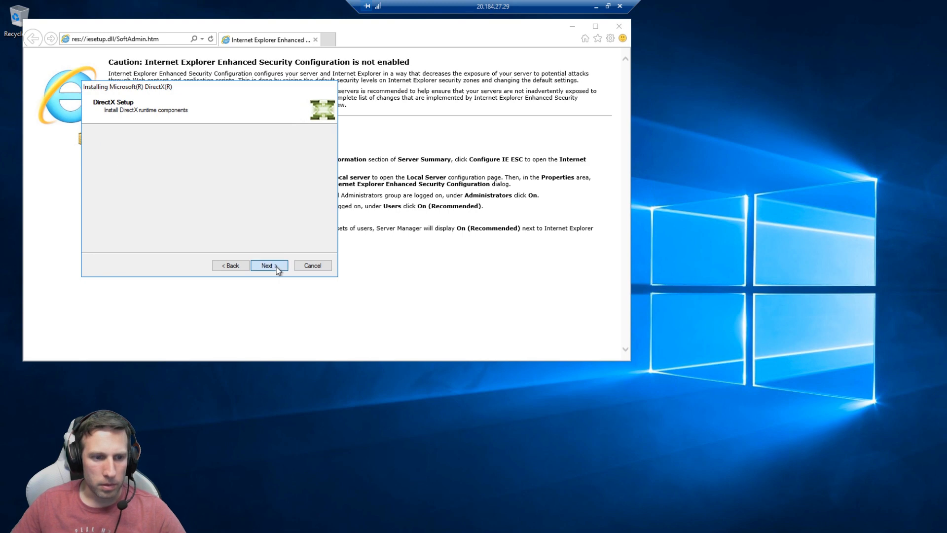
click(268, 265)
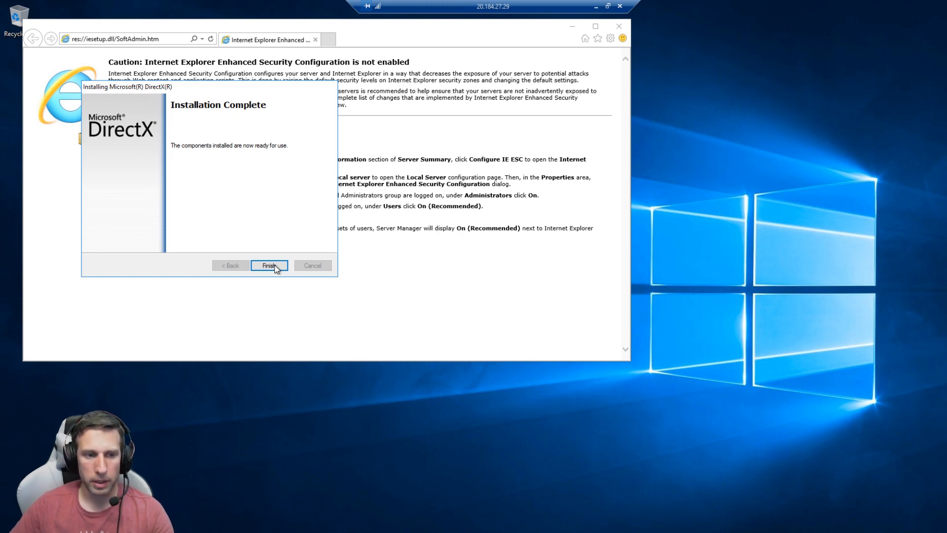
click(268, 265)
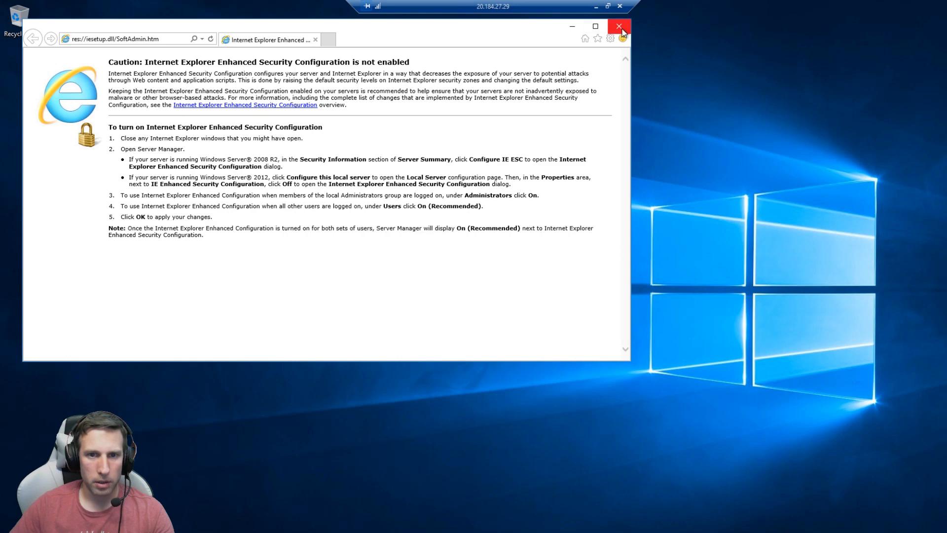
- Close Internet Explorer and launch PowerShell as administrator
click(619, 27)
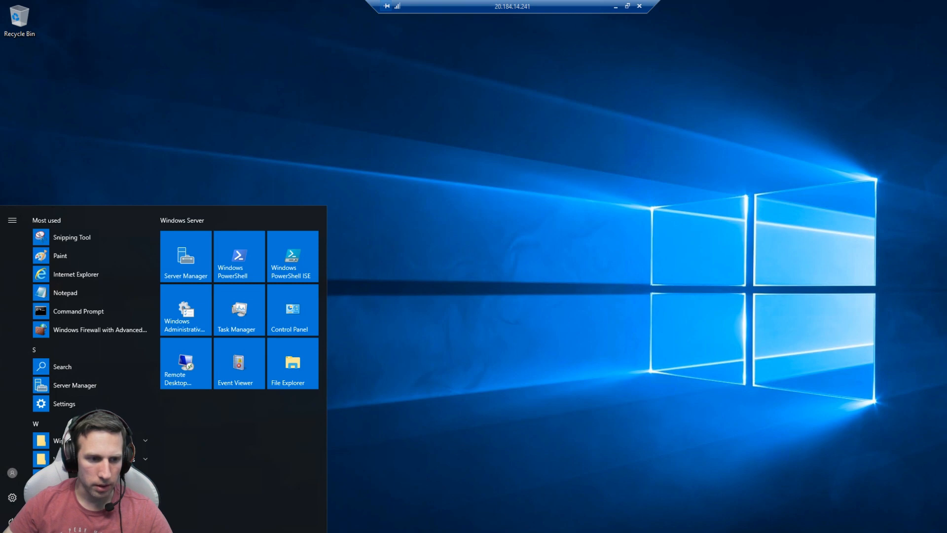
right_click(239, 256)
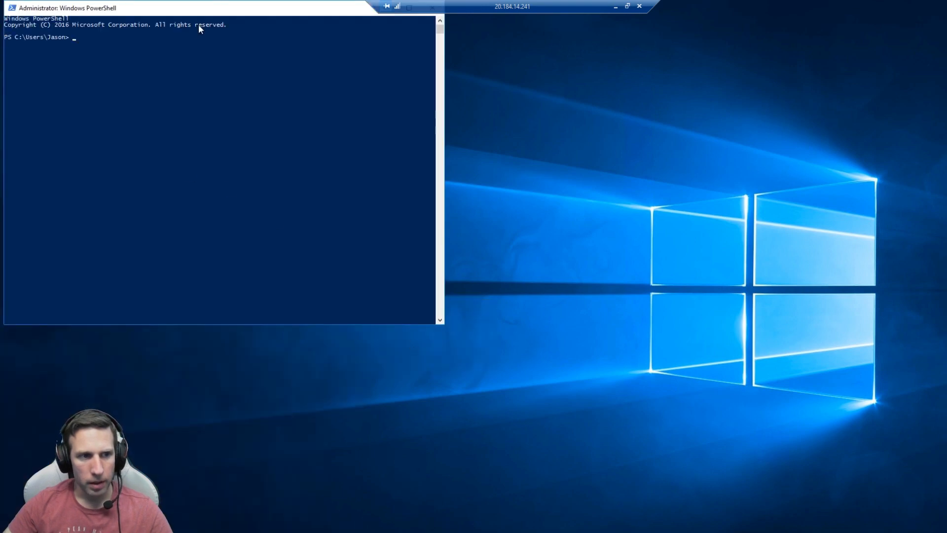
click(627, 7)
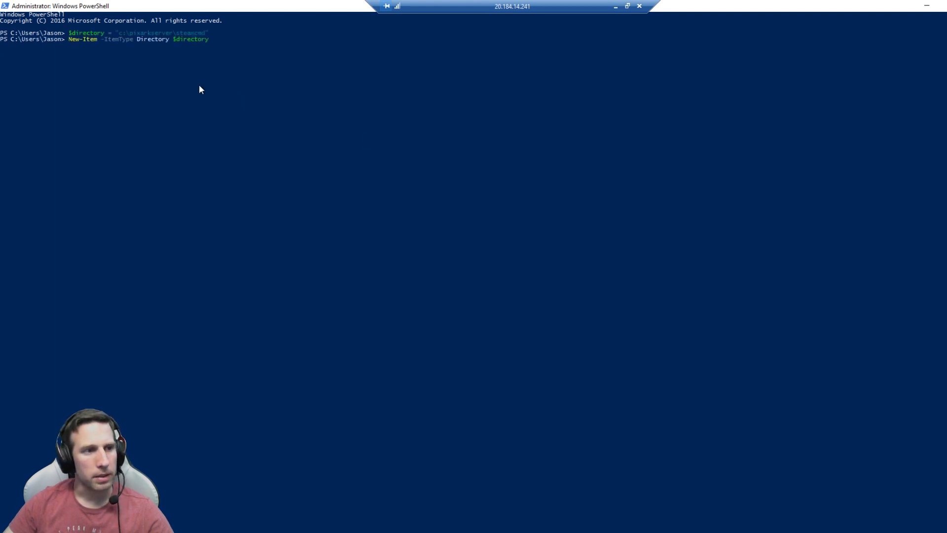
key(Return)
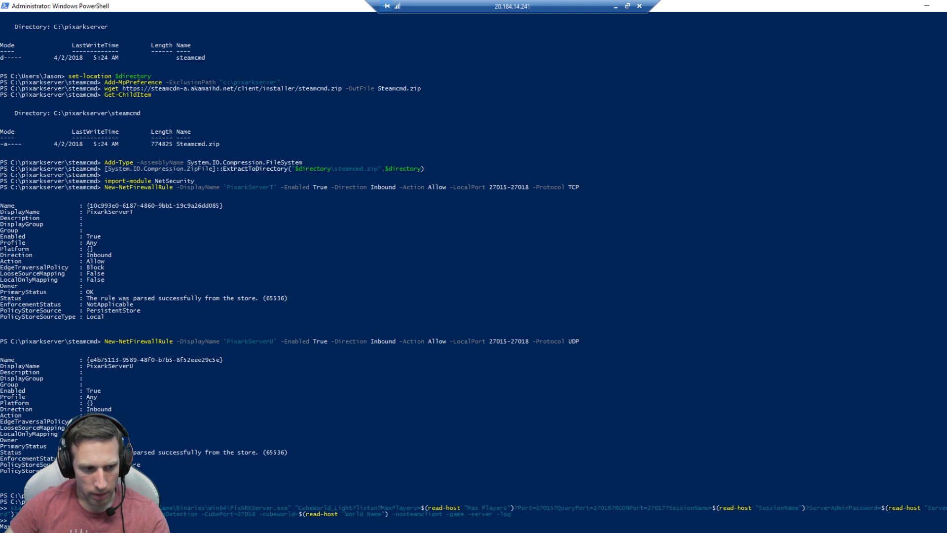
mouse_move(302, 5)
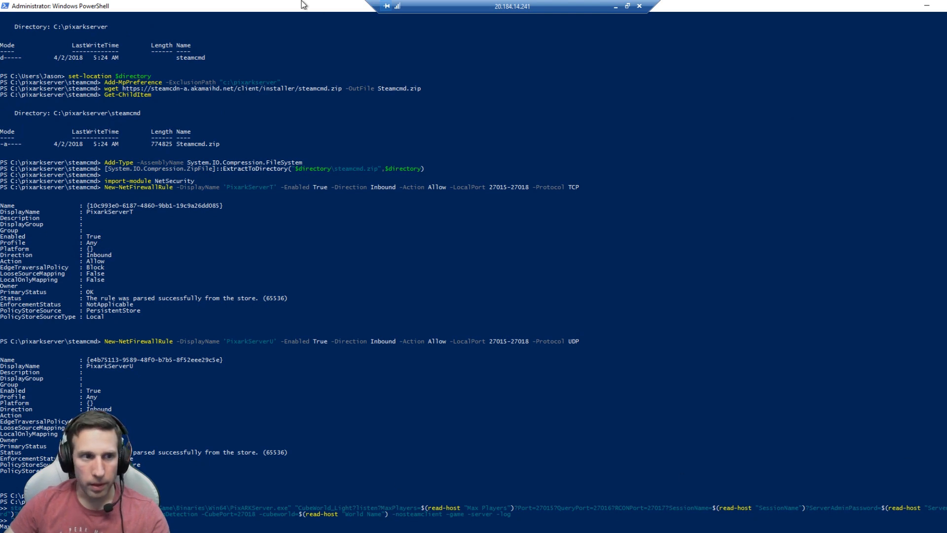
click(626, 6)
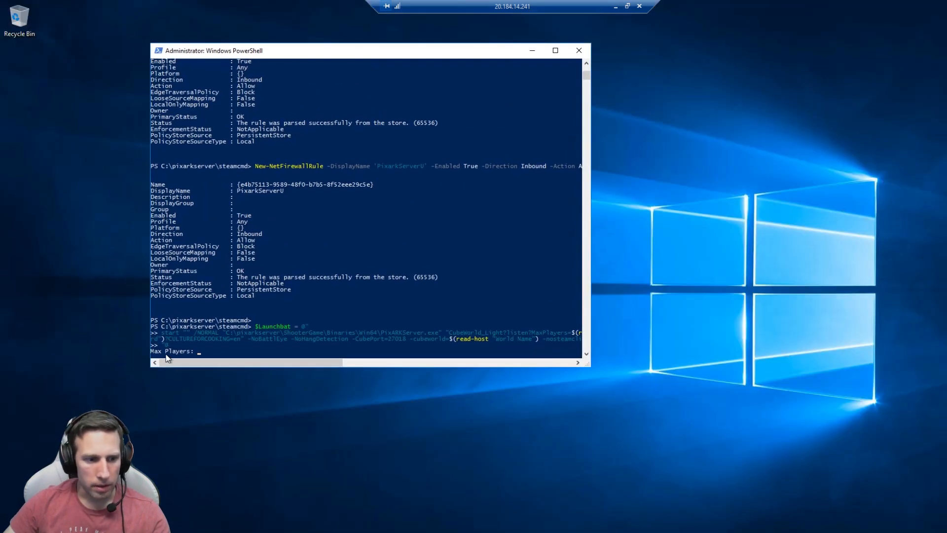
mouse_move(273, 357)
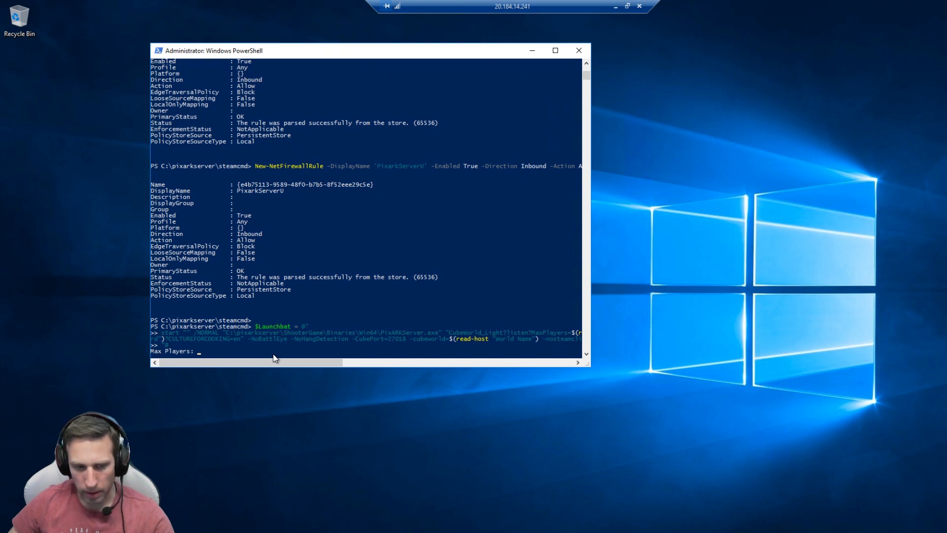
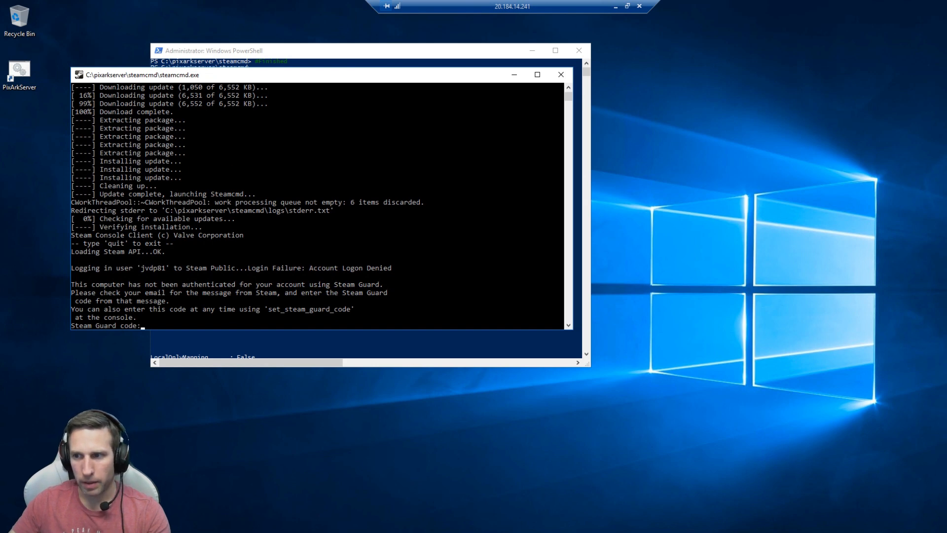
- Enter the emailed Steam Guard code in SteamCMD so login succeeds and app_update starts downloading
click(407, 248)
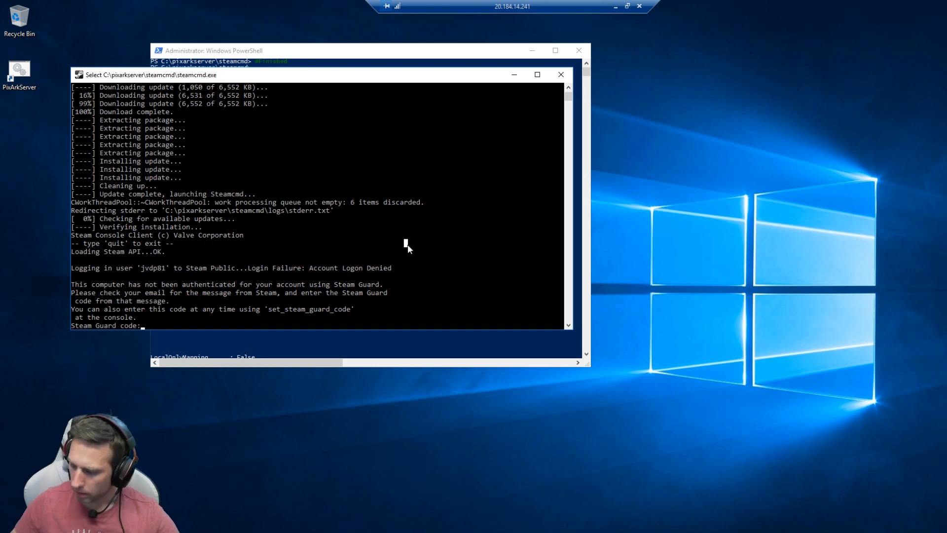
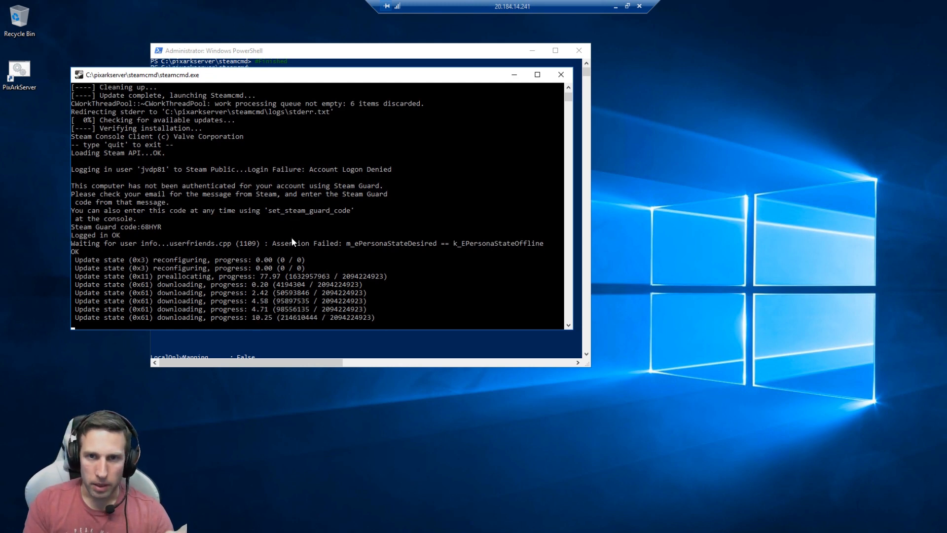
- Close the finished SteamCMD window before launching the PixARK server
click(560, 74)
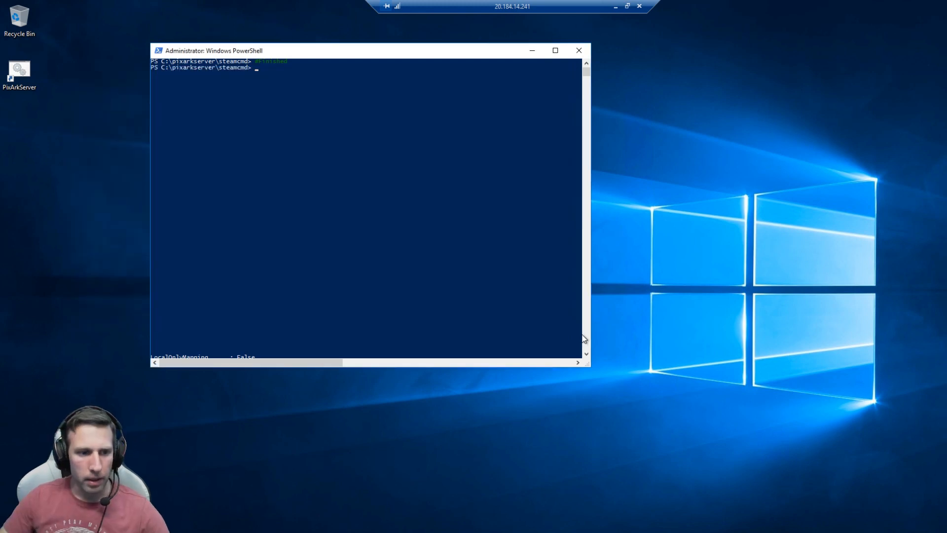
mouse_move(306, 293)
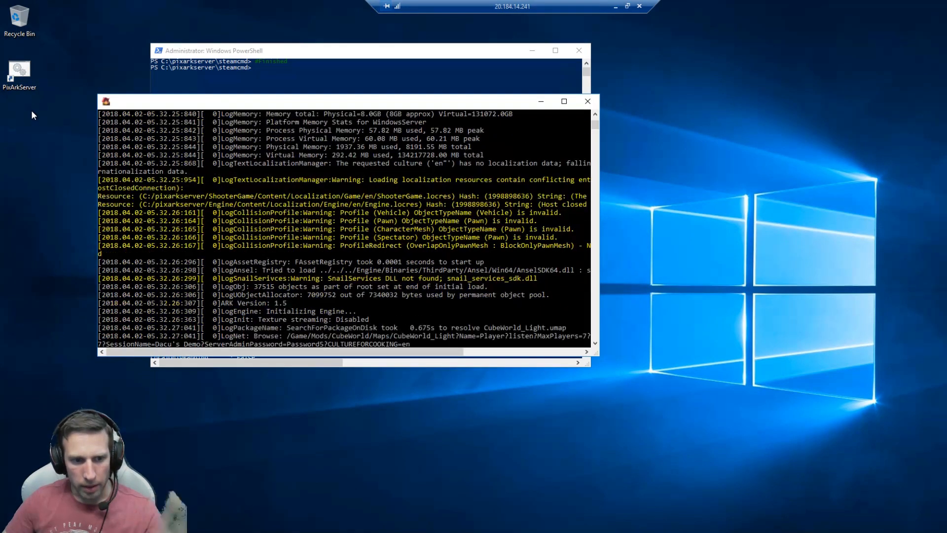
mouse_move(674, 362)
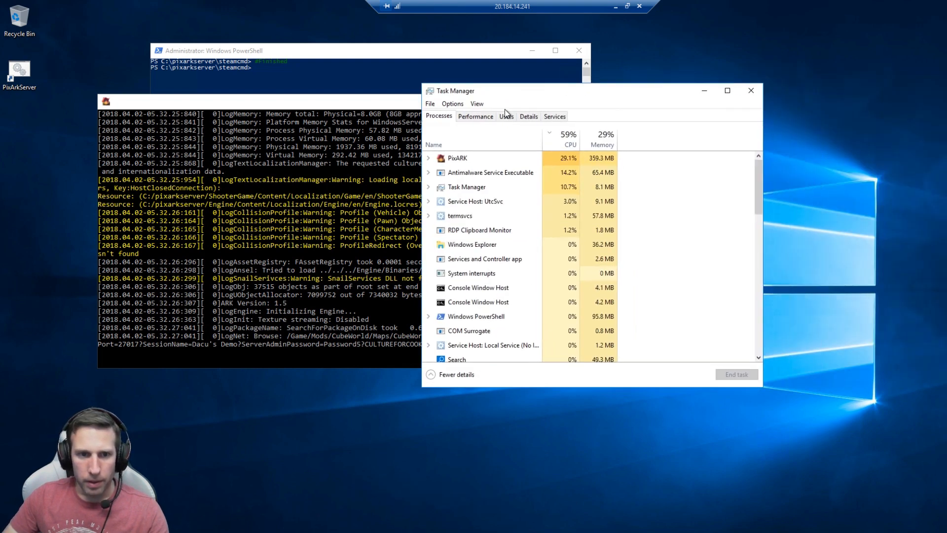
- Show Task Manager's Performance graphs for CPU and memory while the server loads
click(474, 117)
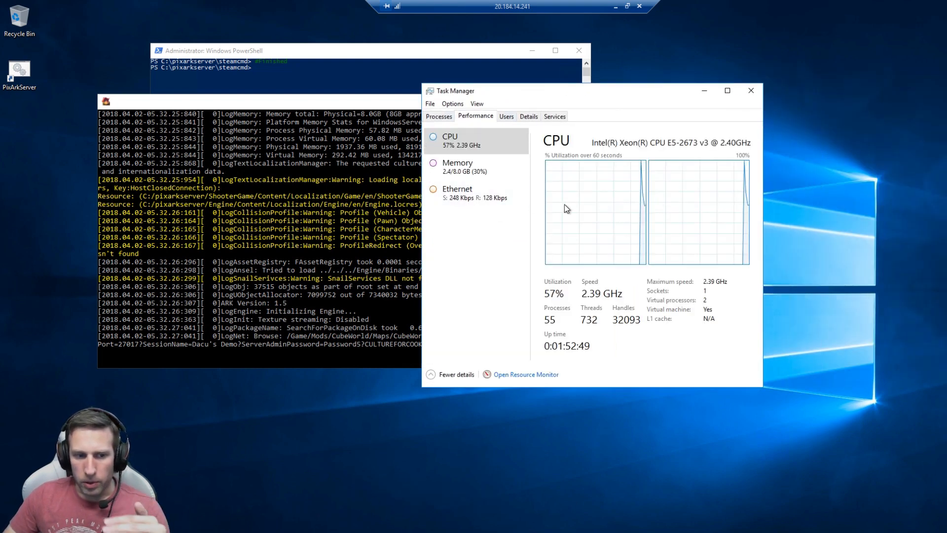
mouse_move(566, 208)
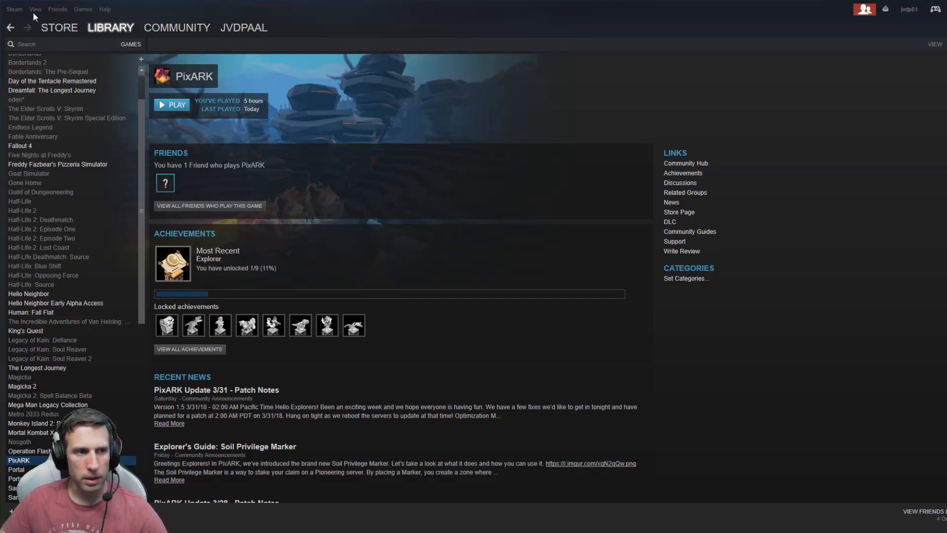
click(35, 9)
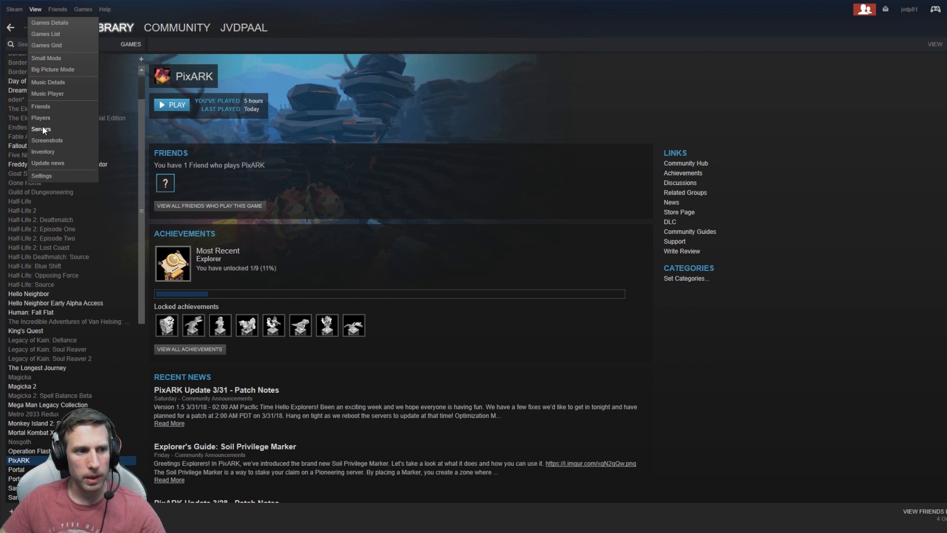
click(41, 128)
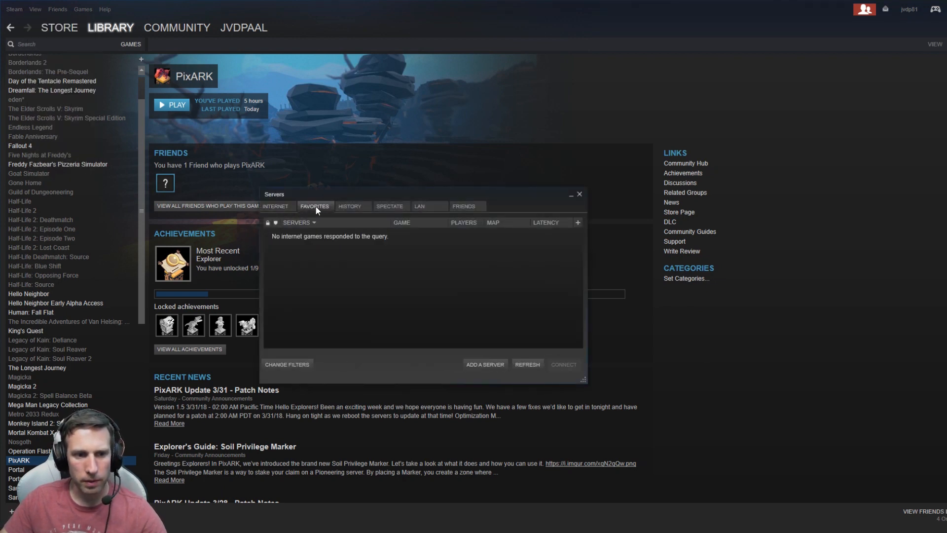
click(483, 364)
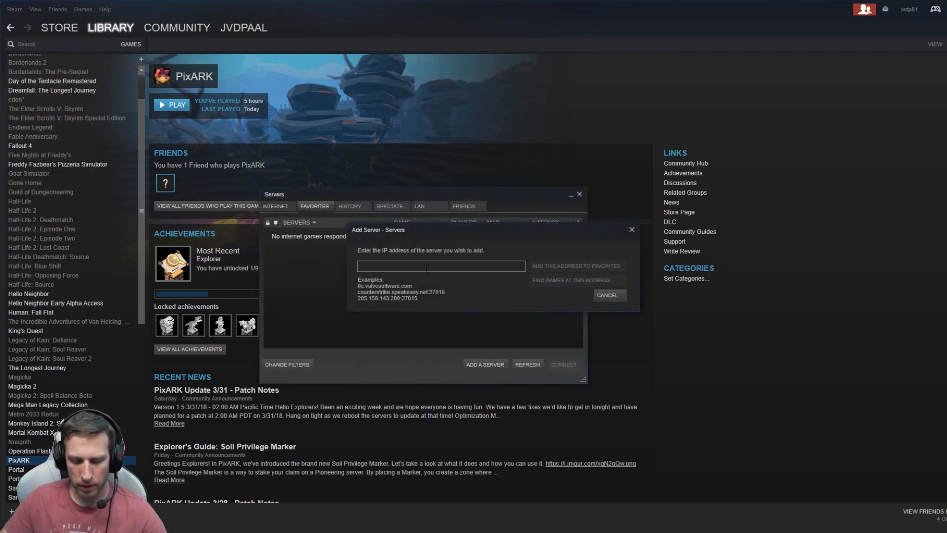
text(20.184.14.241:27016)
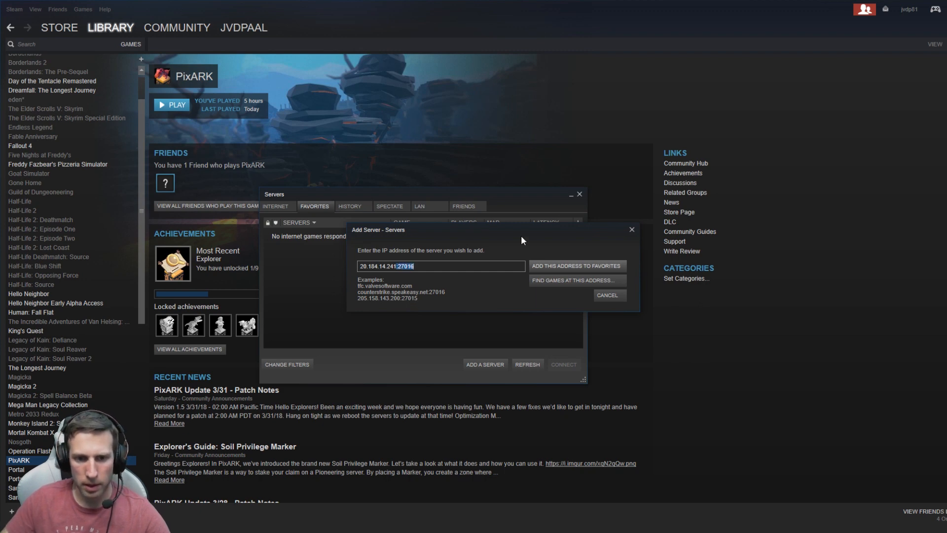
click(607, 295)
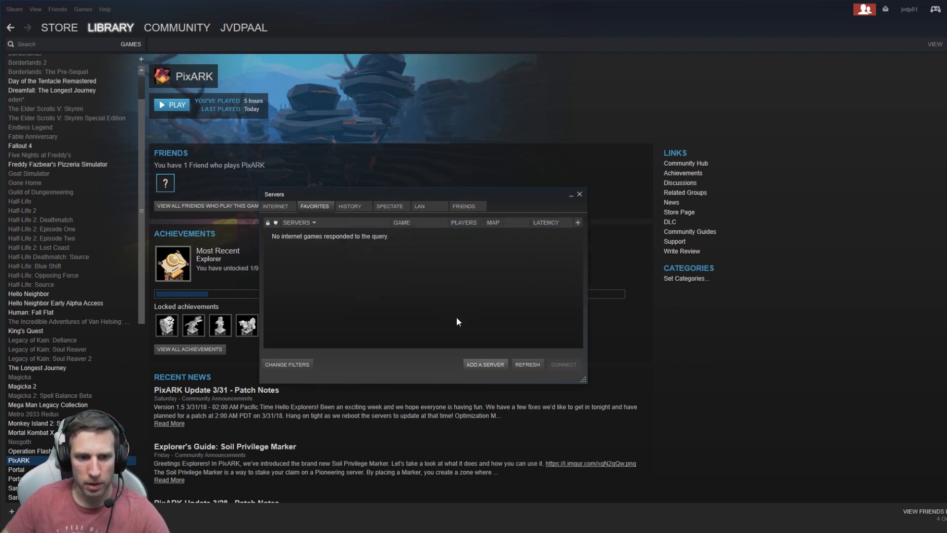
- Refresh favorites so Dacu's Demo appears, then close the server browser
click(526, 364)
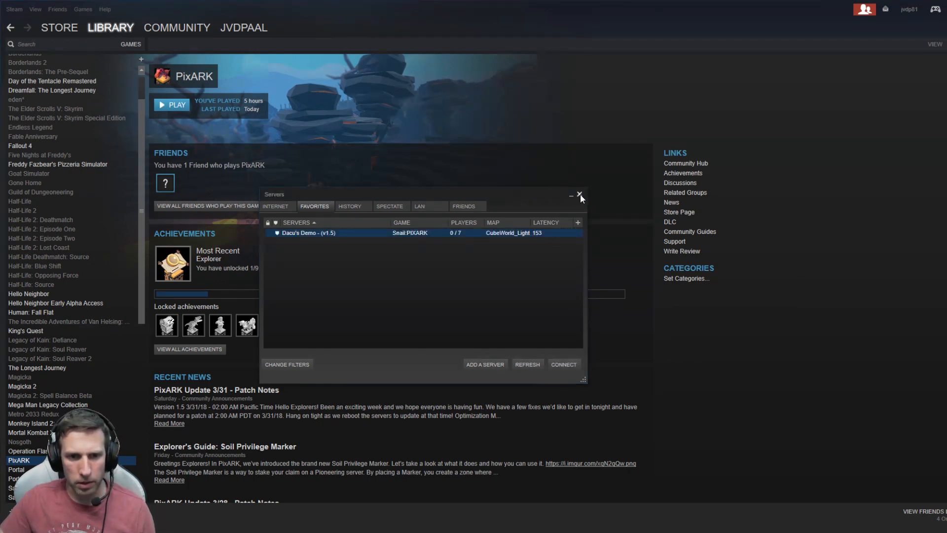
click(578, 195)
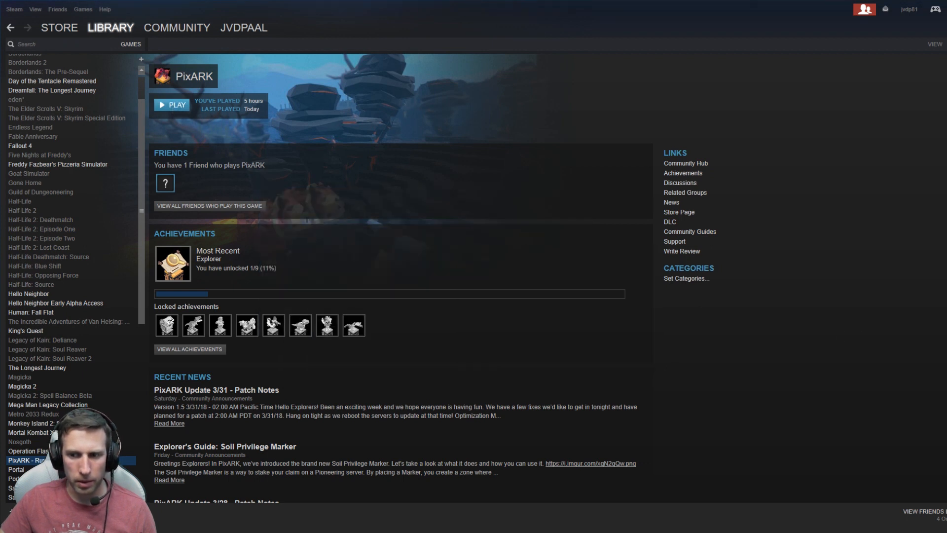
- Launch PixARK, filter the session list to Favorites and join Dacu's Demo
click(171, 103)
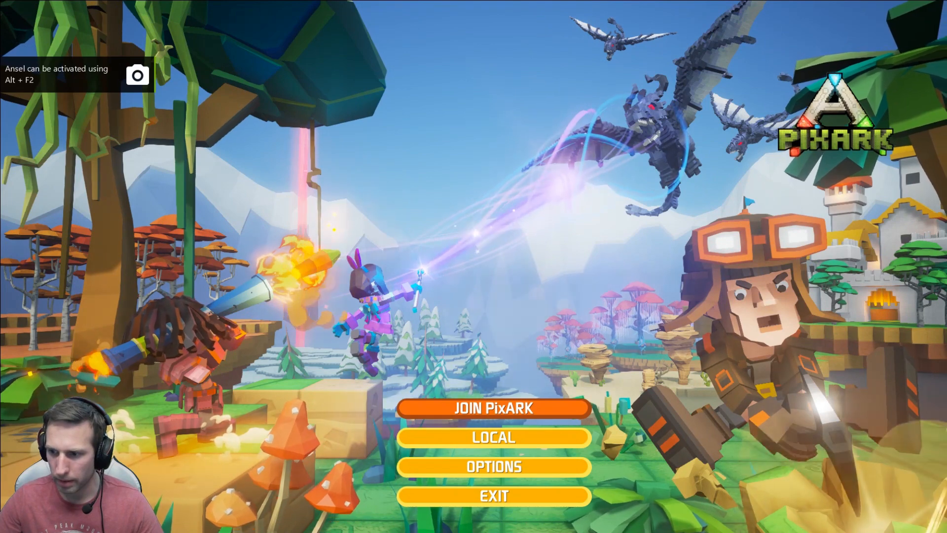
mouse_move(815, 407)
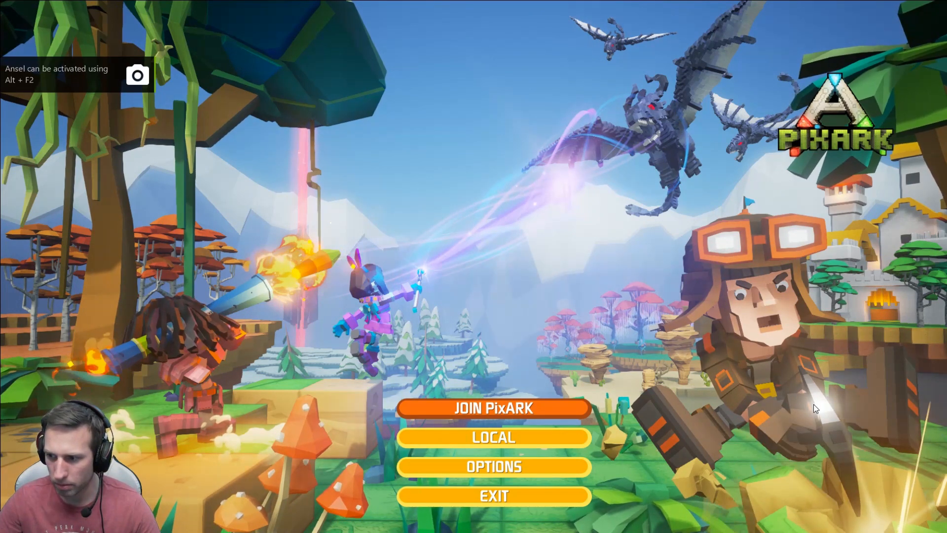
mouse_move(541, 409)
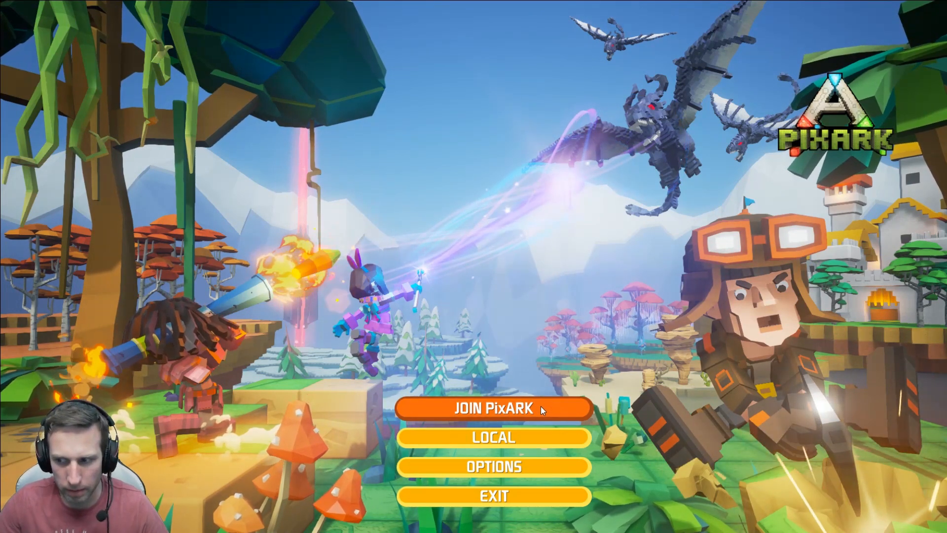
click(492, 408)
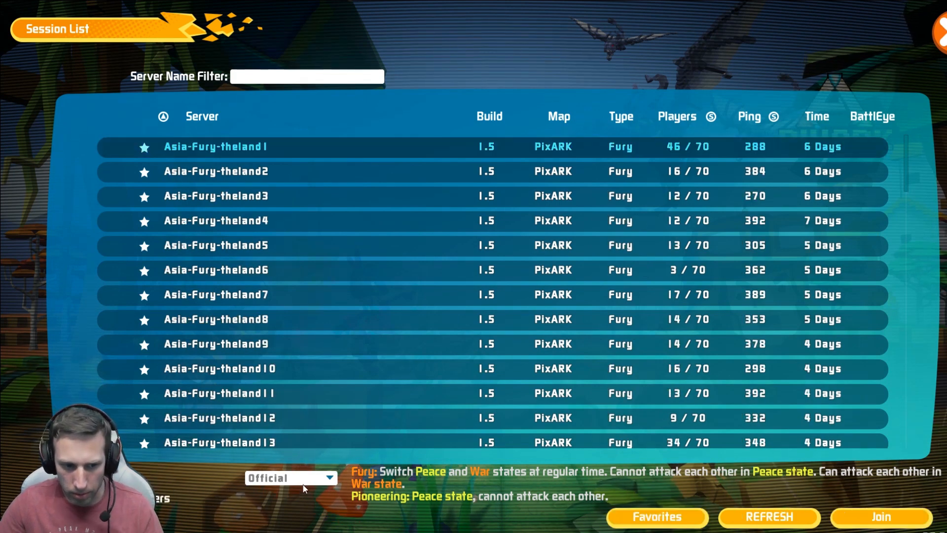
click(290, 478)
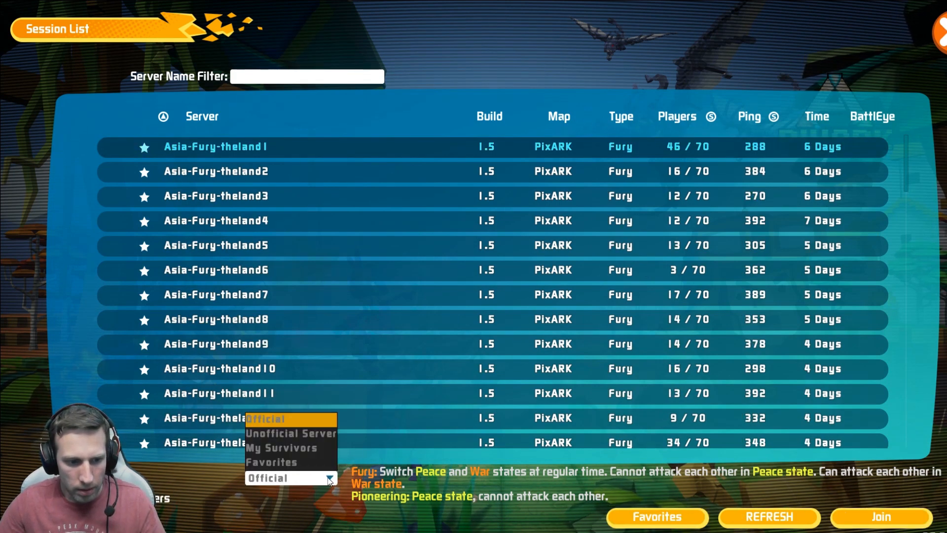
click(271, 462)
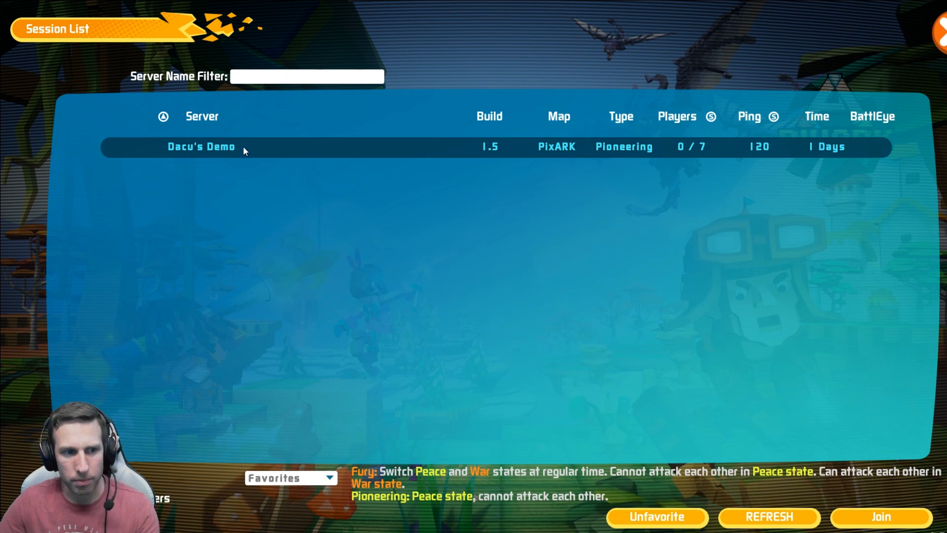
mouse_move(701, 148)
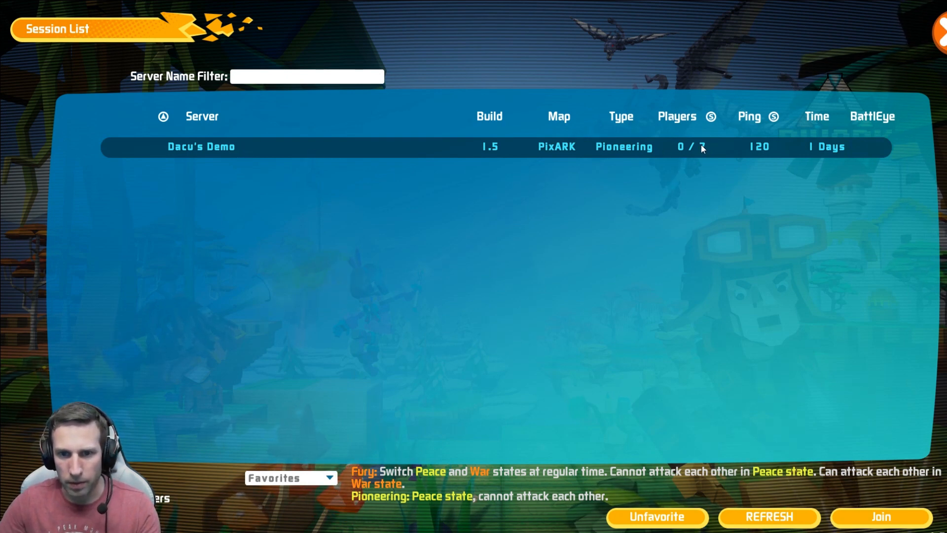
mouse_move(819, 402)
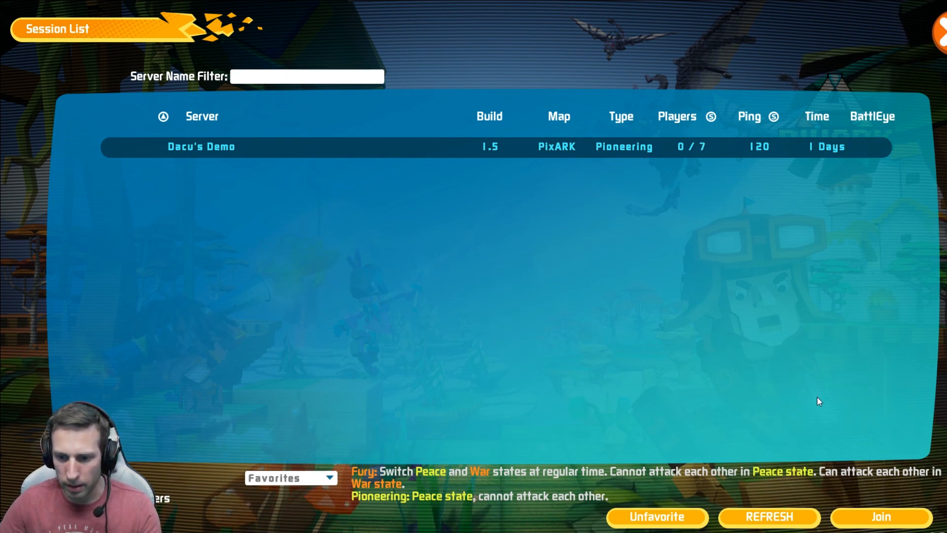
click(879, 516)
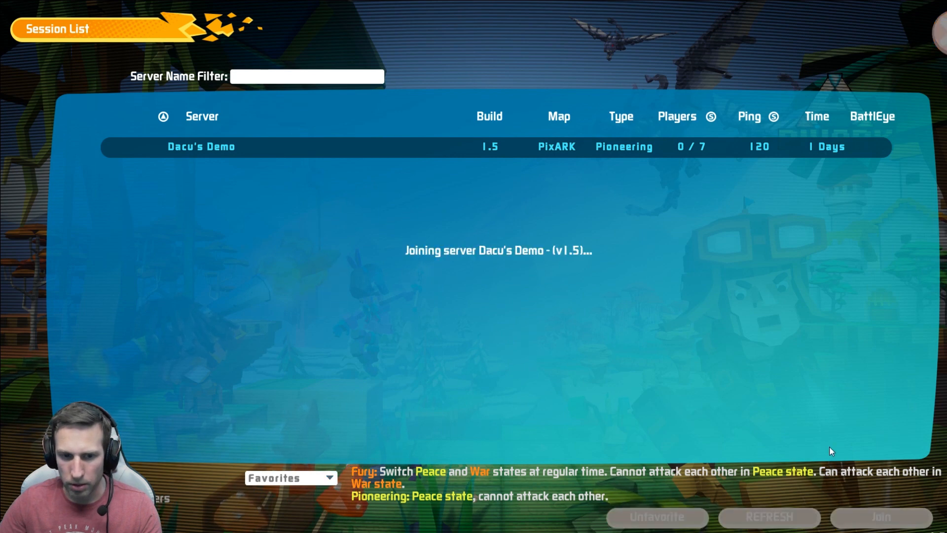
mouse_move(613, 253)
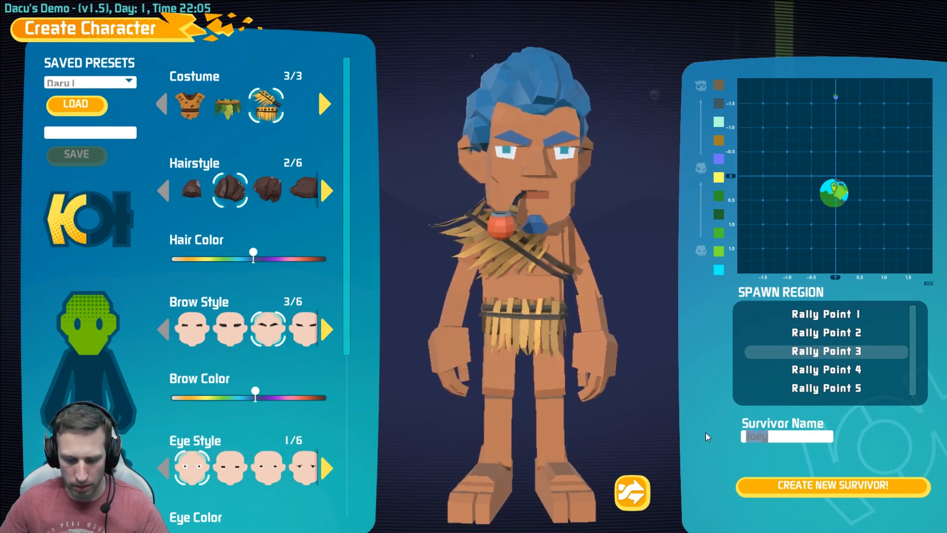
- Name the survivor 'Dacu' and spawn into the Novice Grassland
text(Dacu)
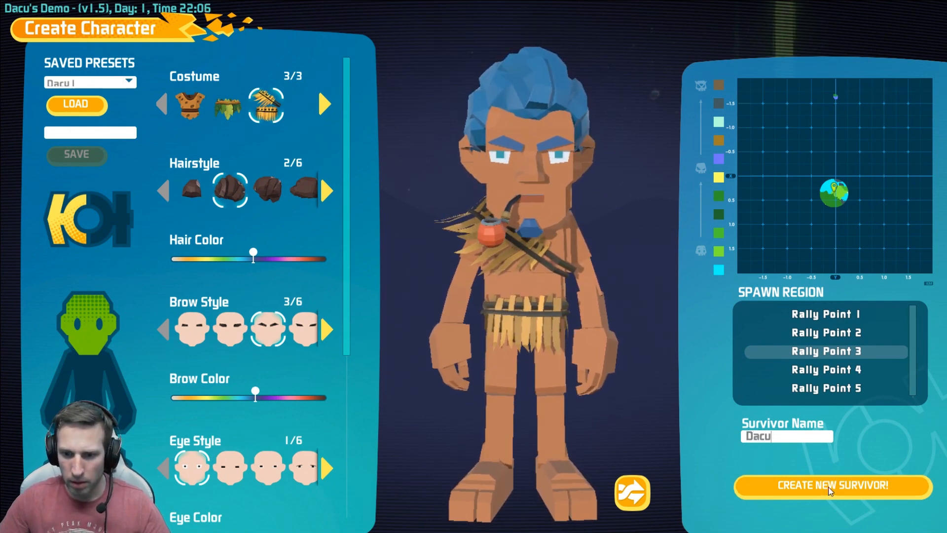
click(833, 485)
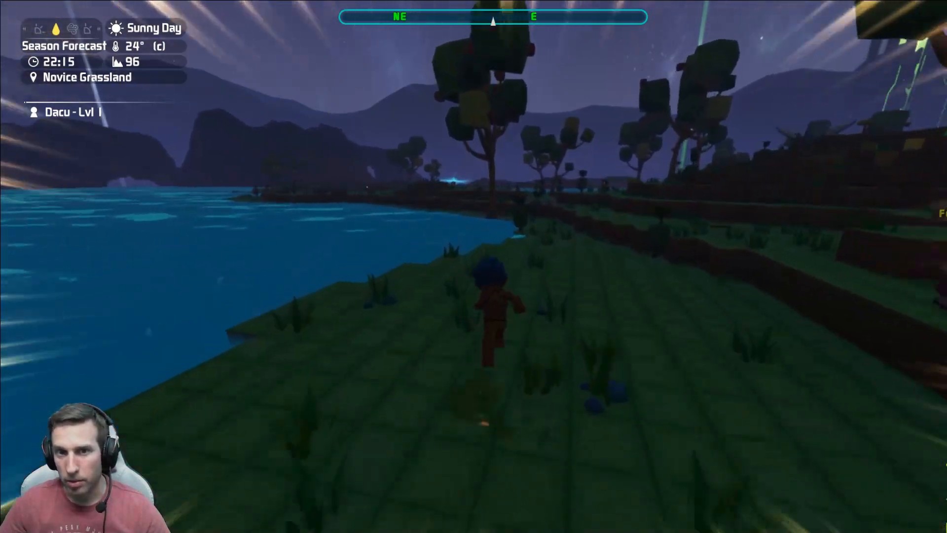
mouse_move(494, 259)
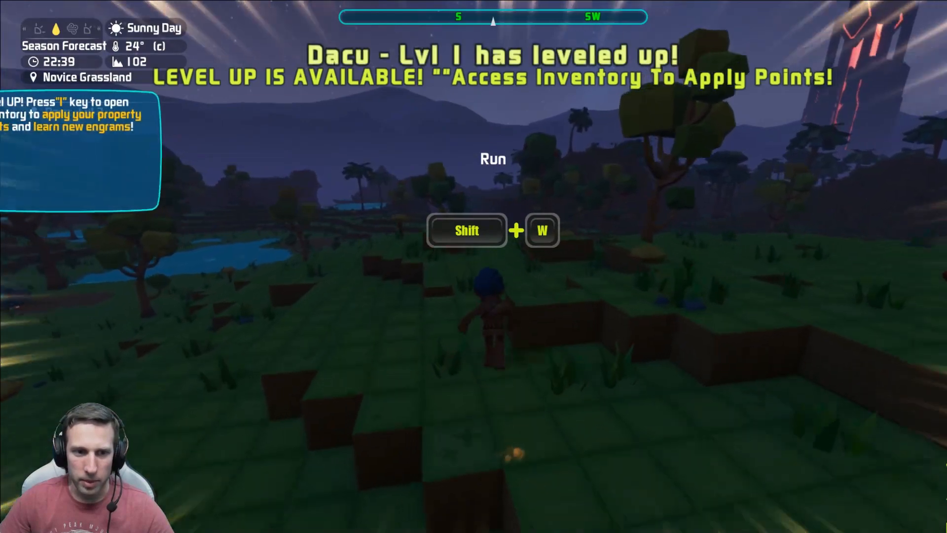
mouse_move(473, 267)
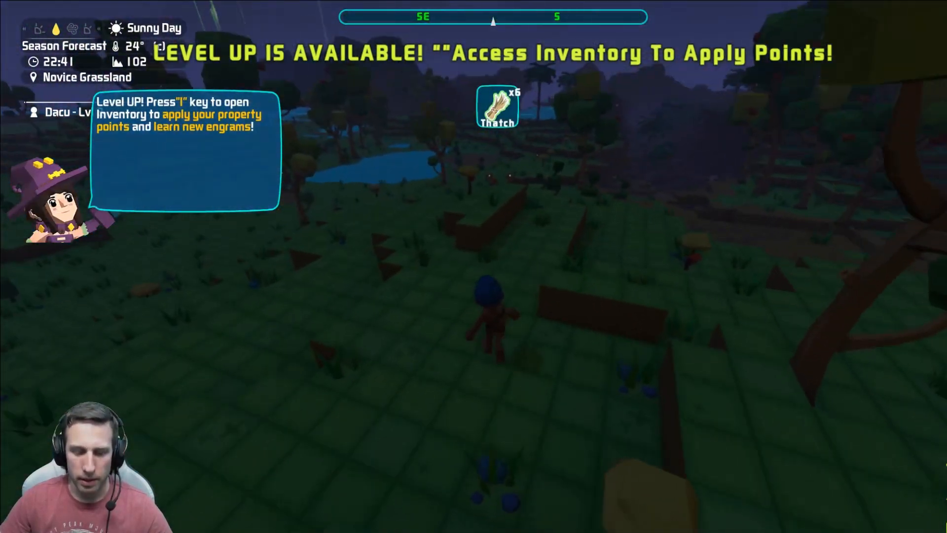
- Bring up the pause menu after leveling up in the Novice Grassland
key(Escape)
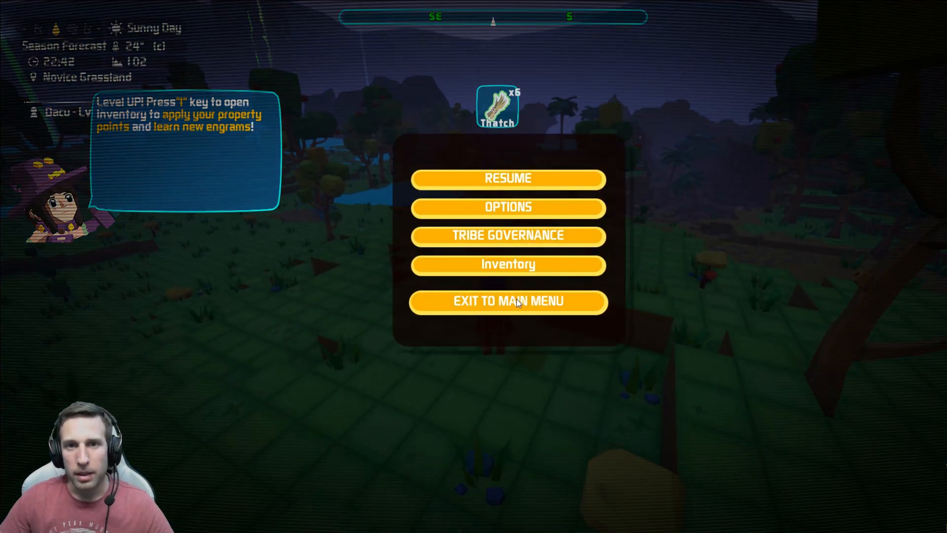